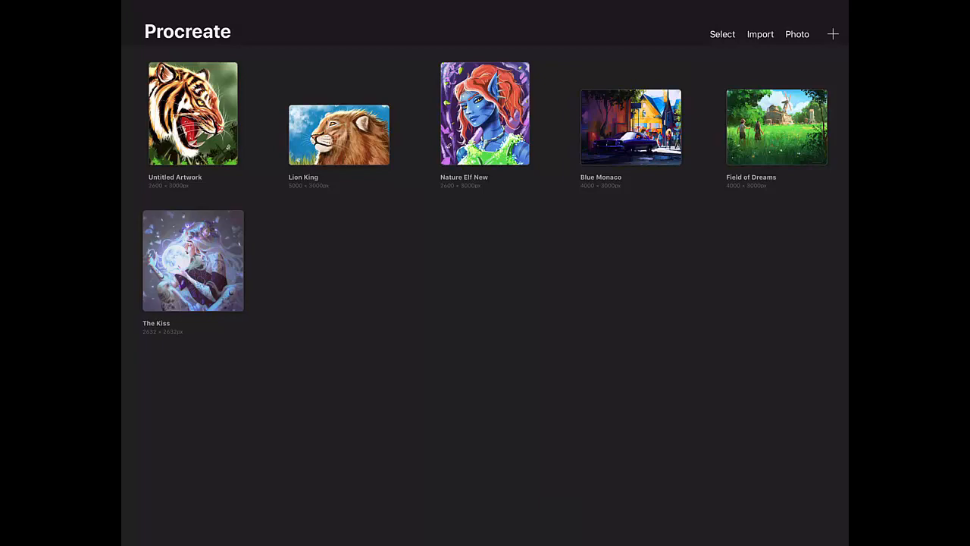
Step: Open a blank canvas and show the Brush Library's Illustration Pack set
click(834, 33)
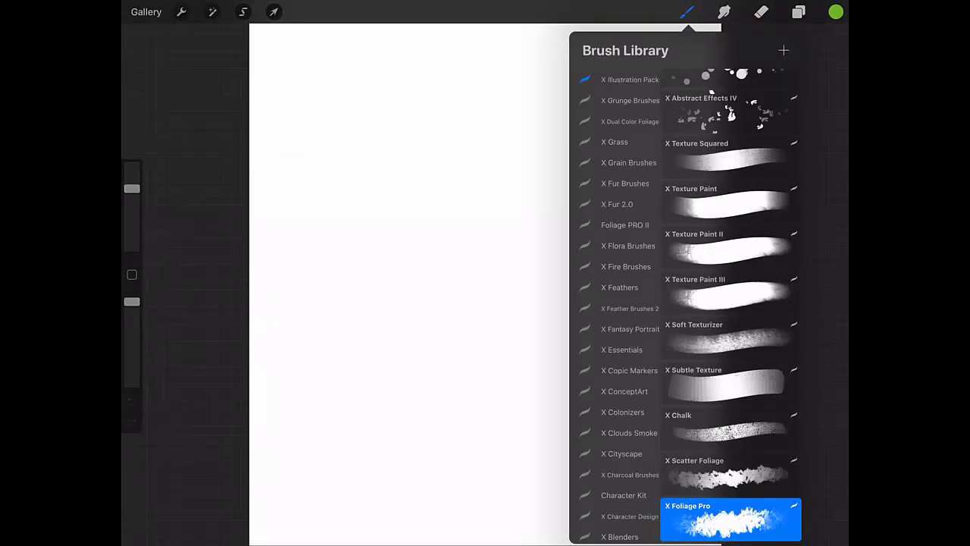
Step: Scroll through the installed brush sets and glance at the canvas layers
scroll(down, 3)
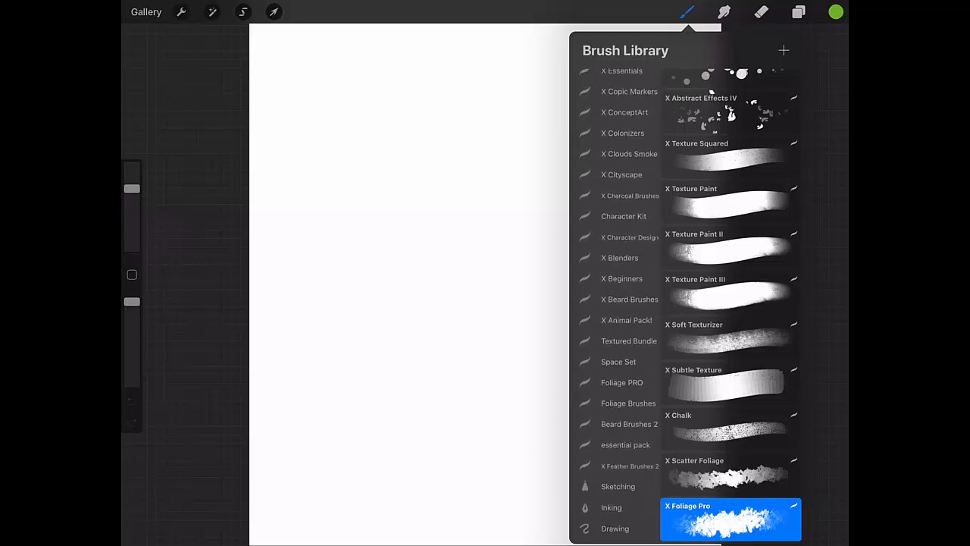
scroll(down, 3)
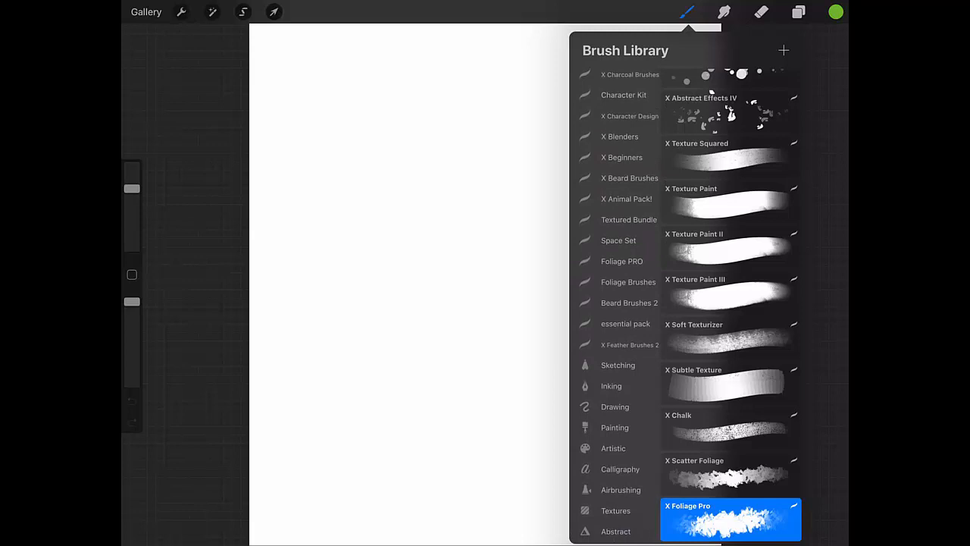
scroll(down, 3)
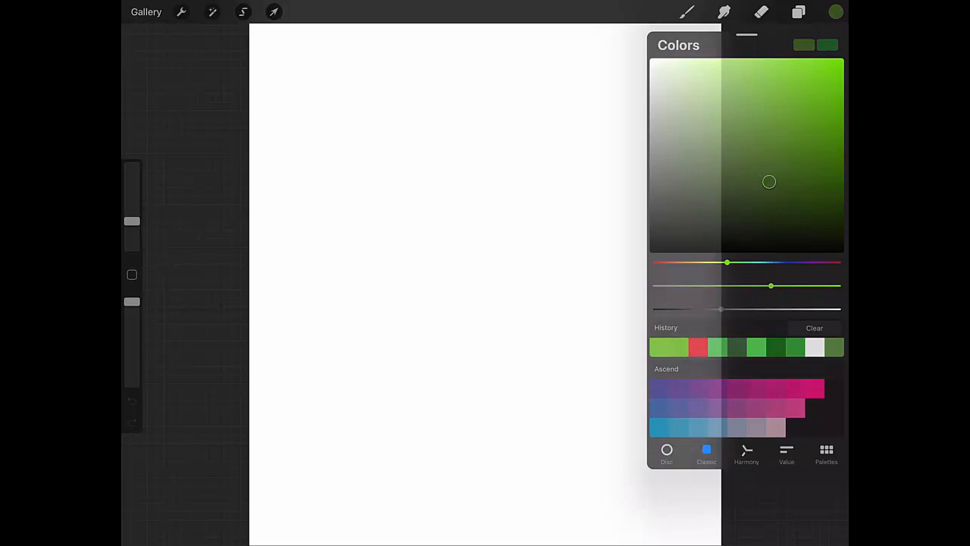
click(799, 11)
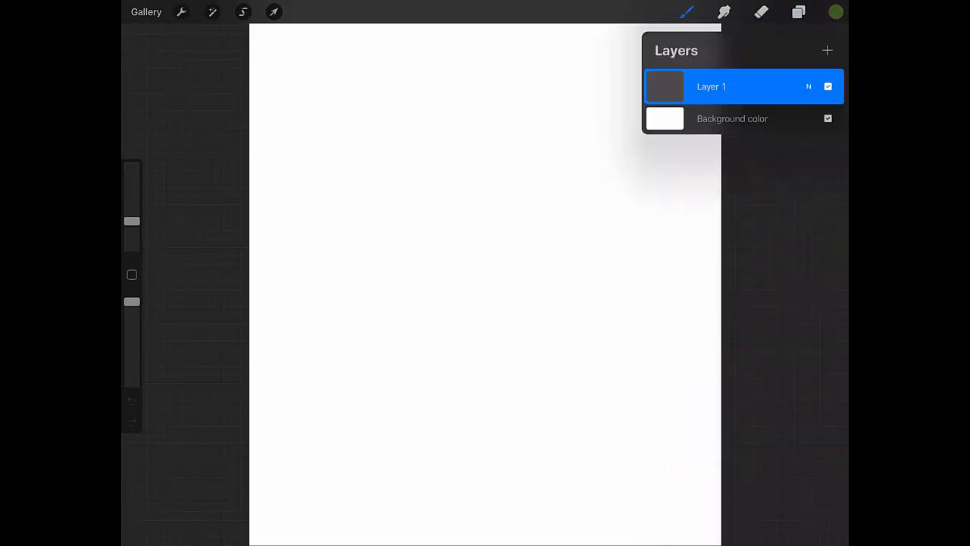
Step: Pick a magenta colour and paint a test stroke near the canvas top
click(687, 11)
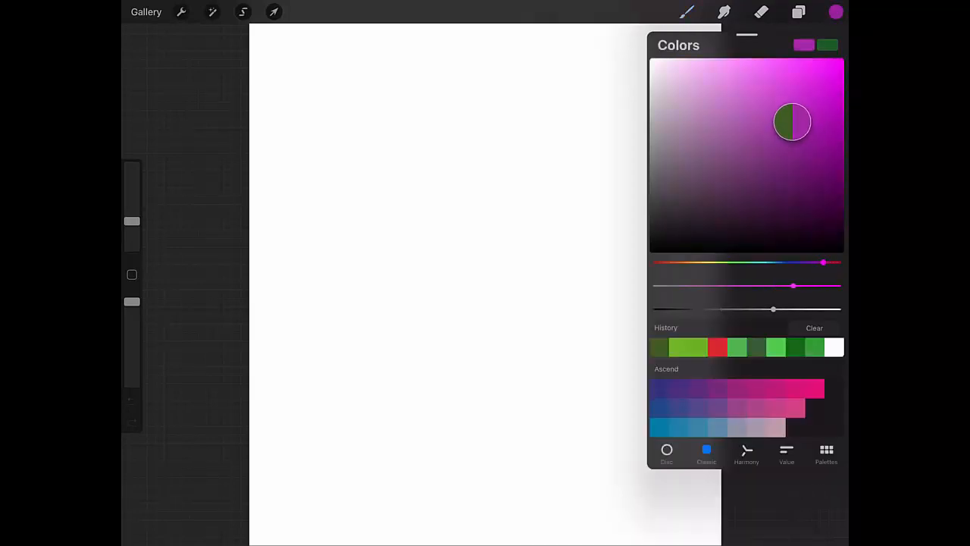
click(687, 12)
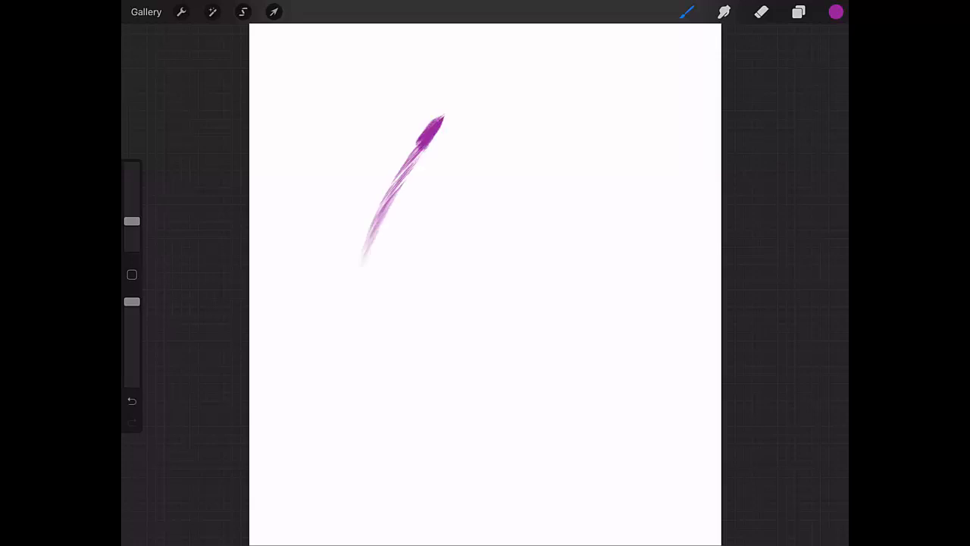
drag(432, 121, 361, 273)
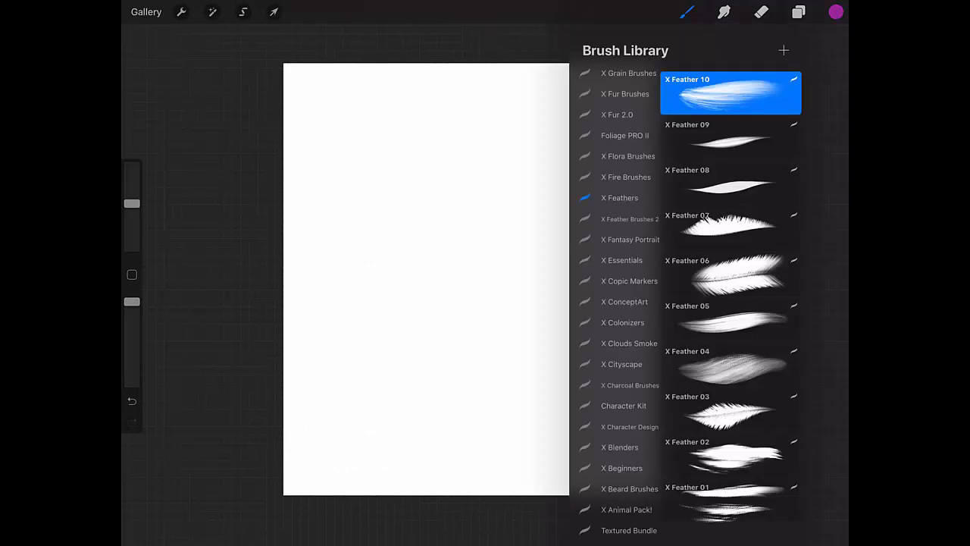
Step: Select X Feather 09, wipe the earlier strokes, and paint two magenta feather strokes
click(730, 139)
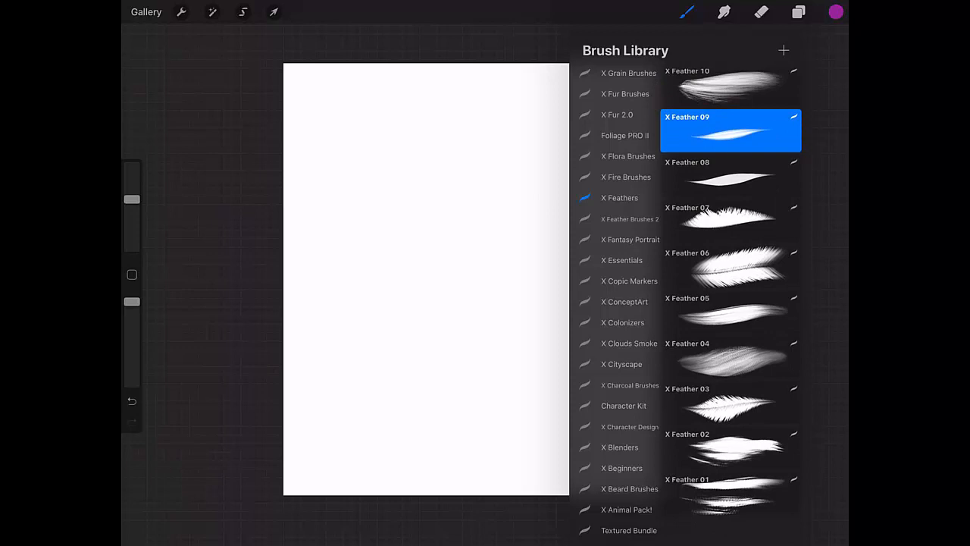
scroll(down, 3)
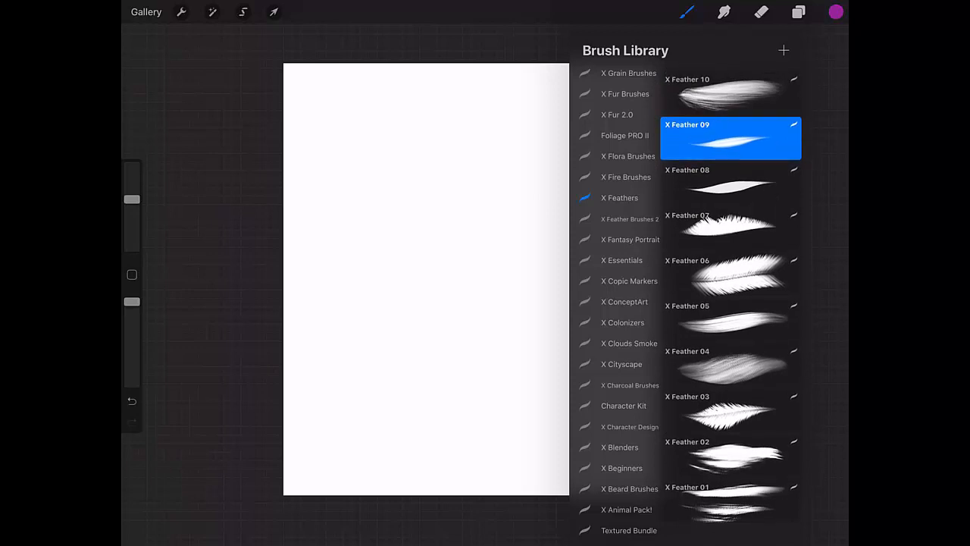
click(687, 11)
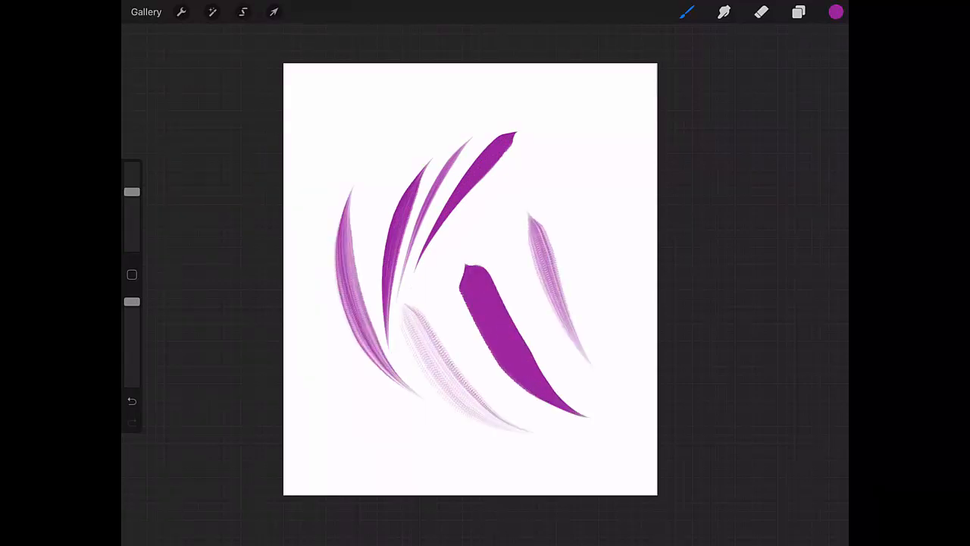
drag(326, 121, 341, 364)
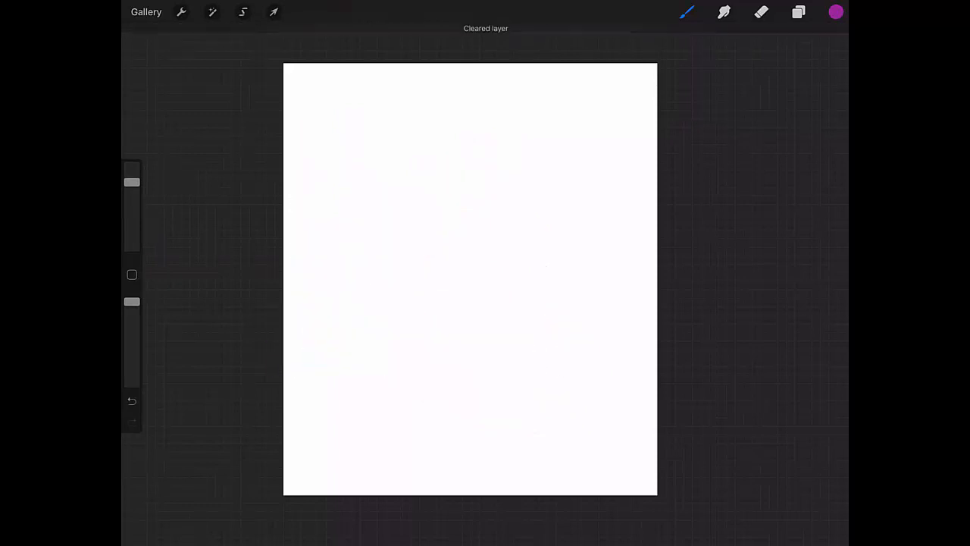
drag(334, 129, 432, 387)
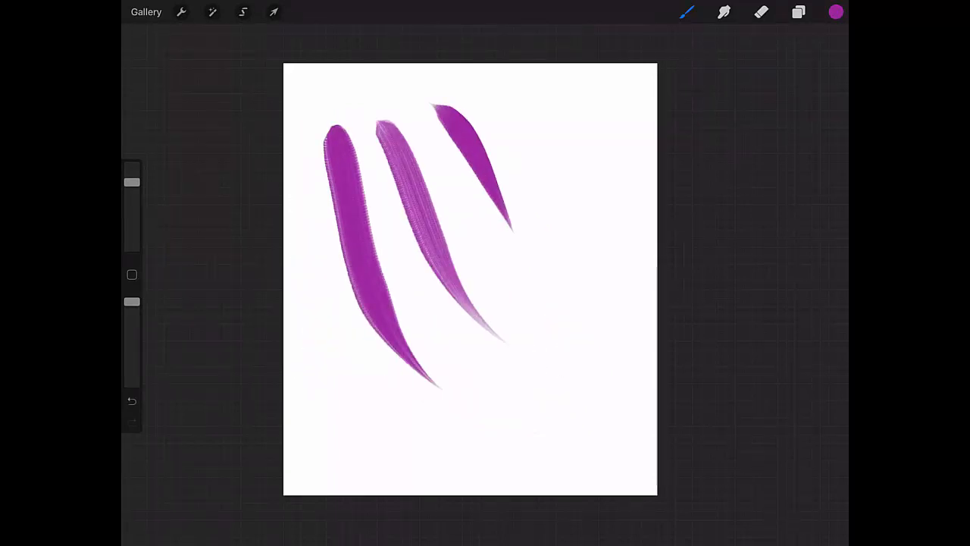
drag(515, 106, 645, 258)
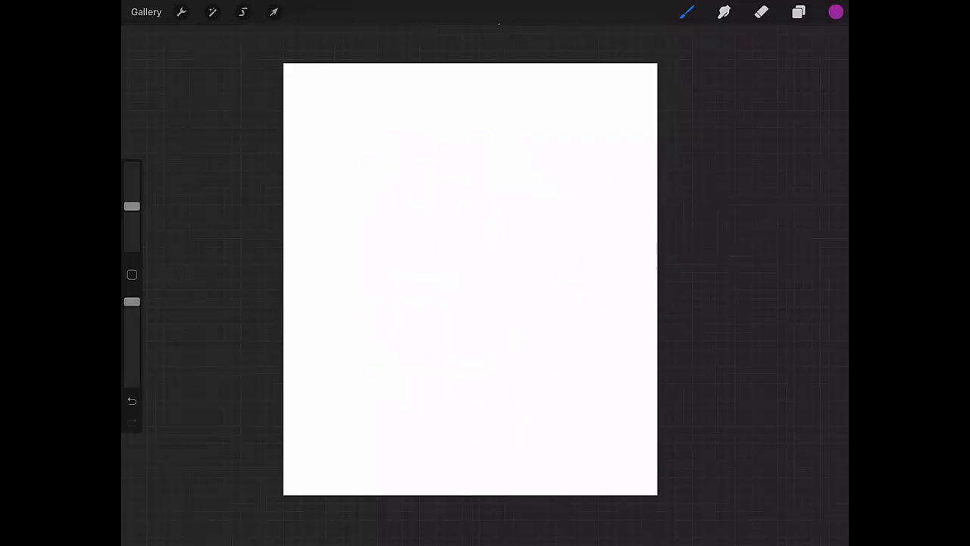
Step: With another feather brush, paint magenta, green and orange feather strokes, then clear them
click(687, 12)
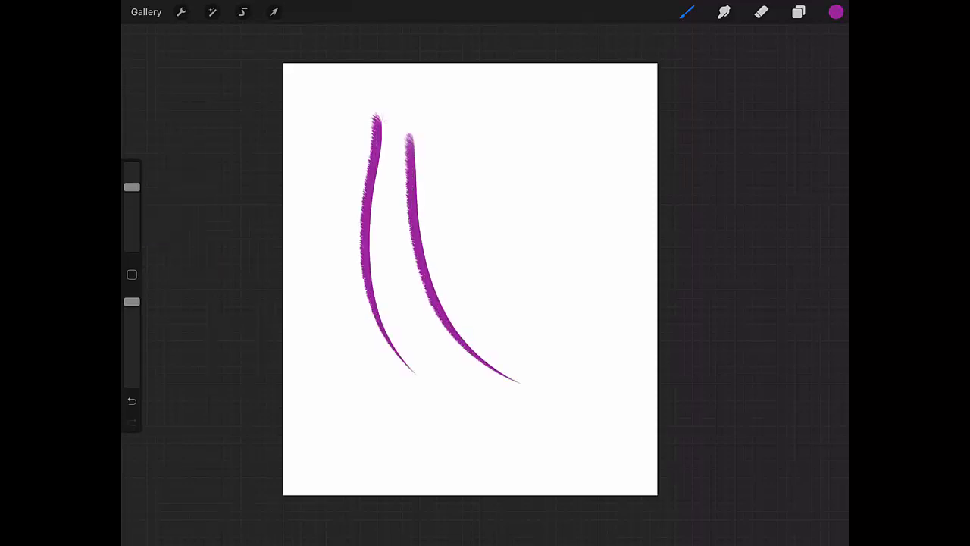
drag(538, 140, 531, 409)
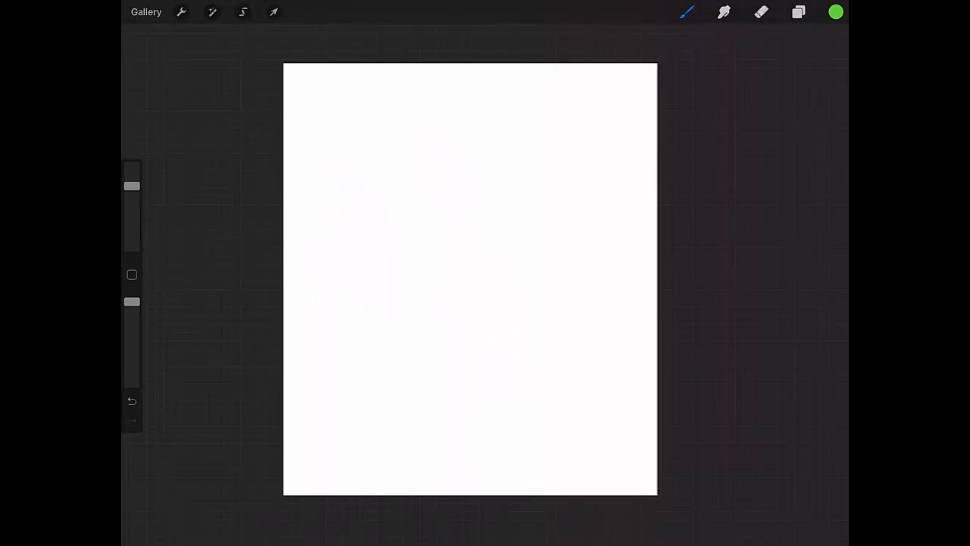
drag(371, 144, 463, 364)
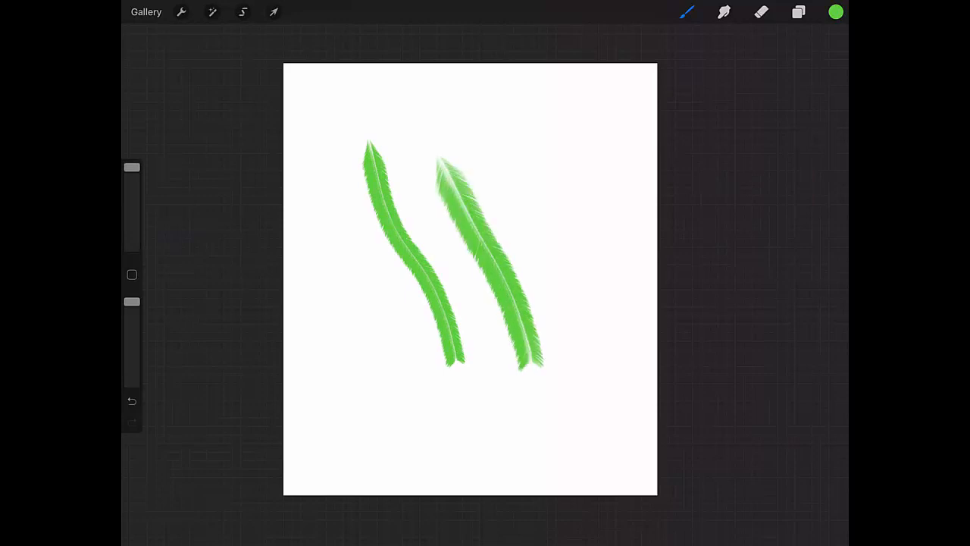
click(835, 12)
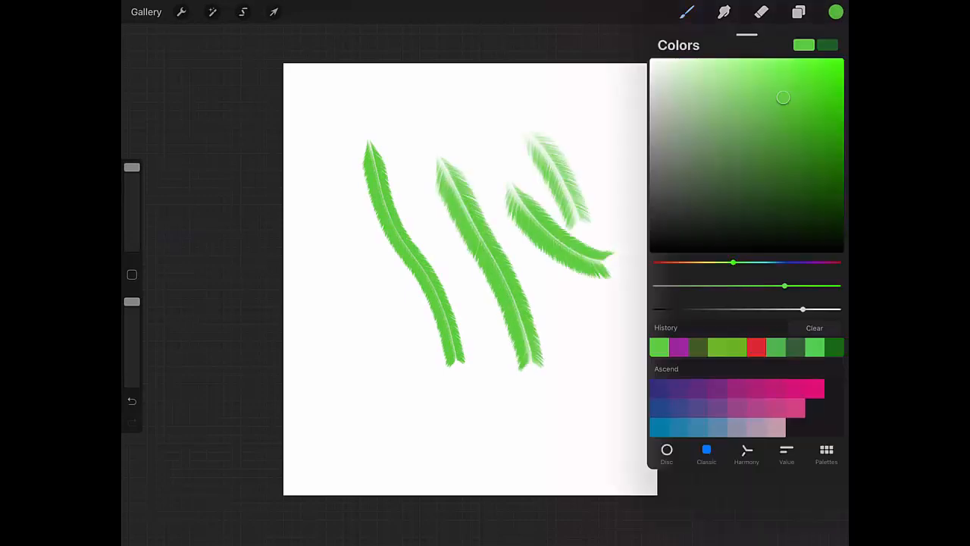
drag(733, 262, 677, 262)
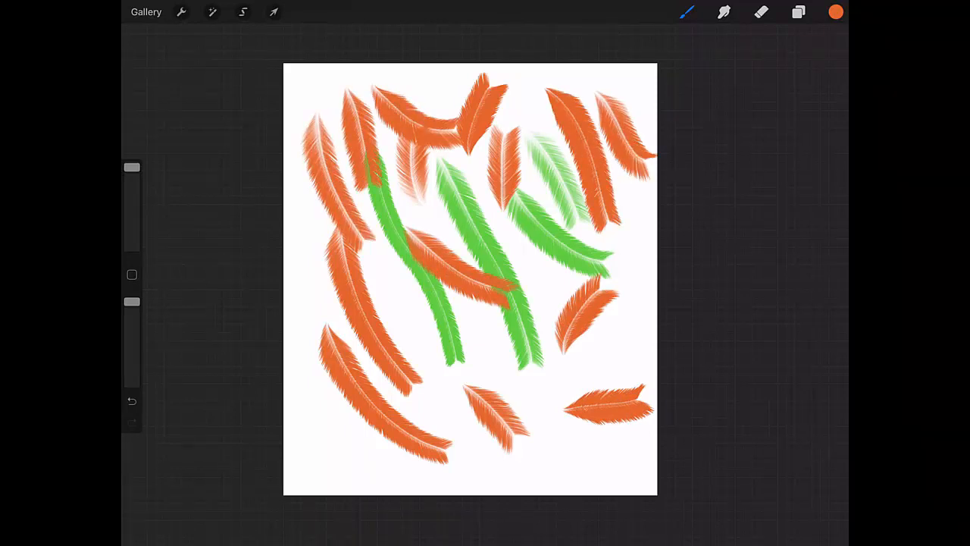
click(687, 12)
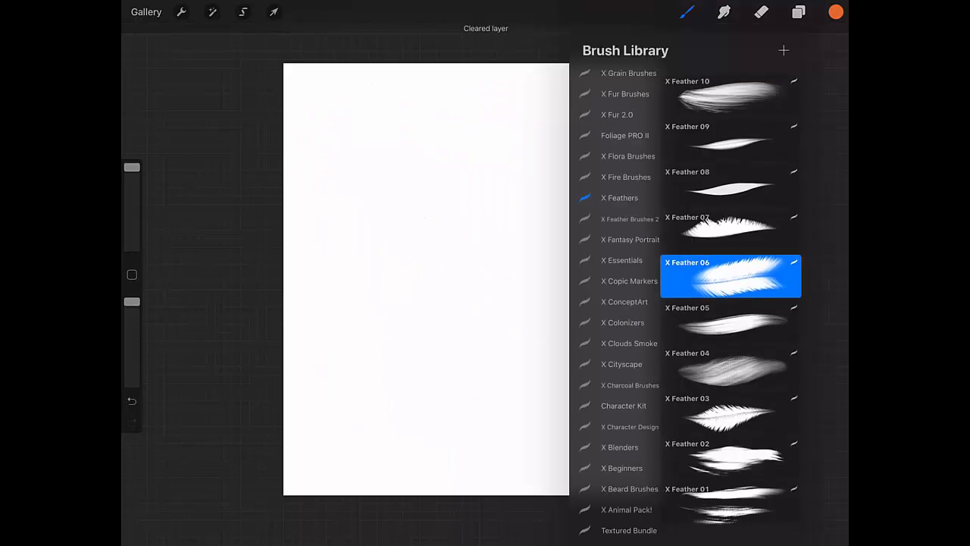
Step: Choose X Feather 06, lower brush size to 49%, and scatter orange feathers
click(730, 319)
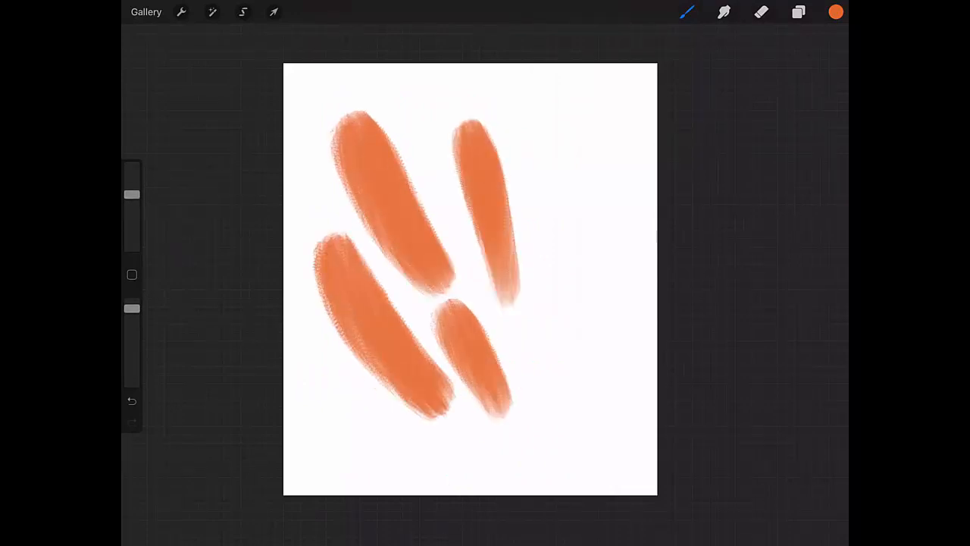
click(687, 11)
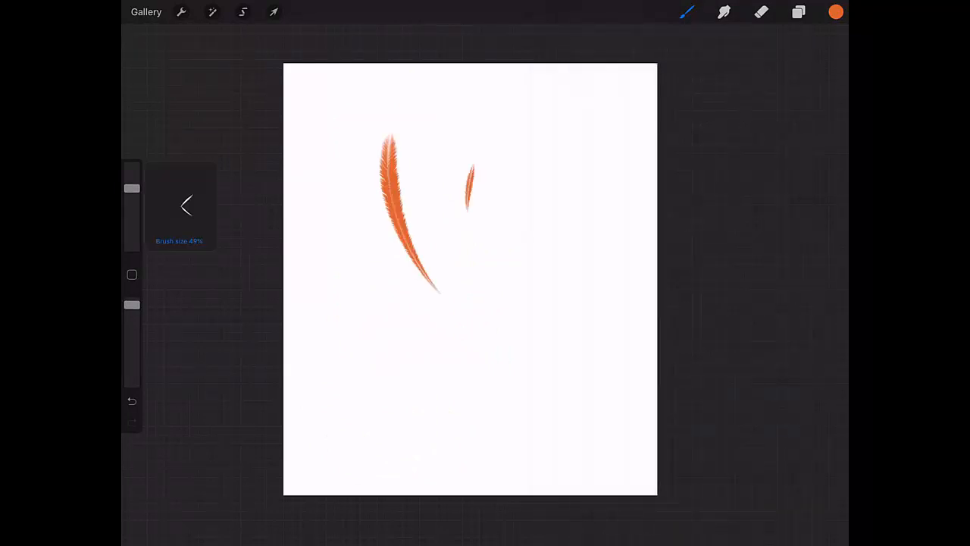
drag(334, 205, 425, 379)
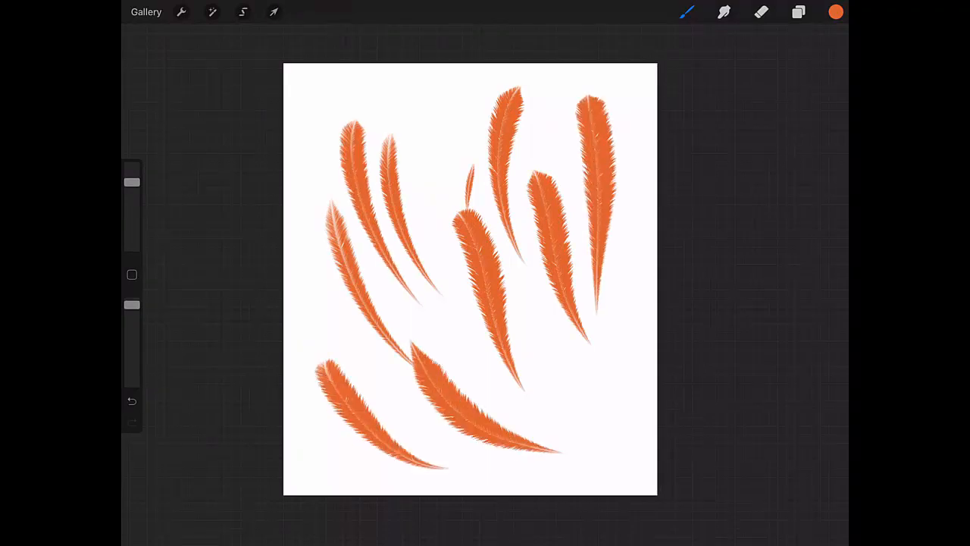
Step: Pick dark brown and paint the palm tree's trunk below the fronds
click(835, 11)
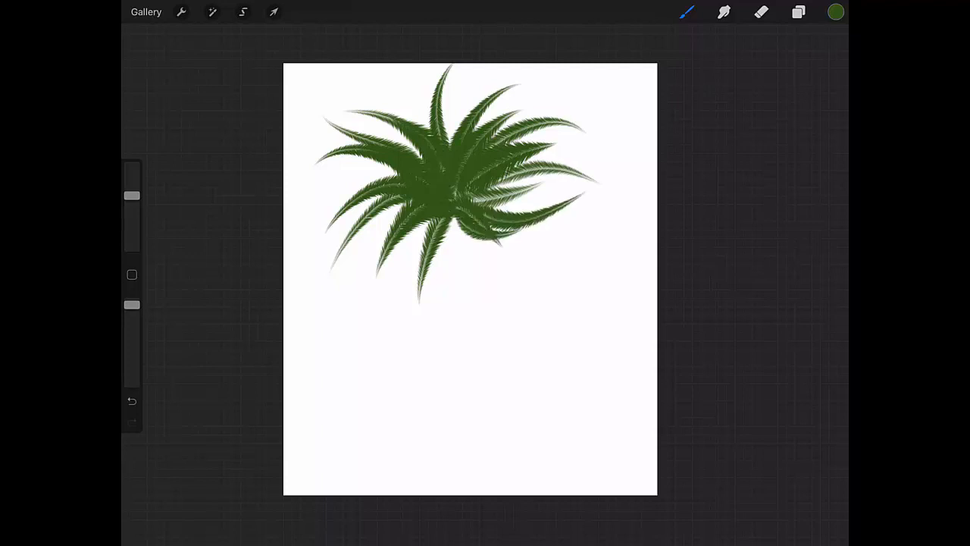
click(835, 11)
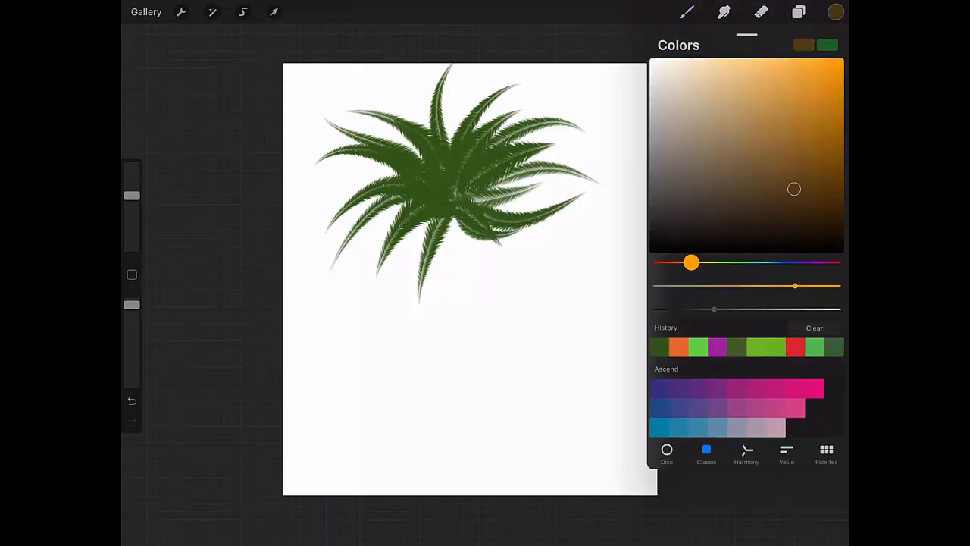
drag(691, 262, 670, 262)
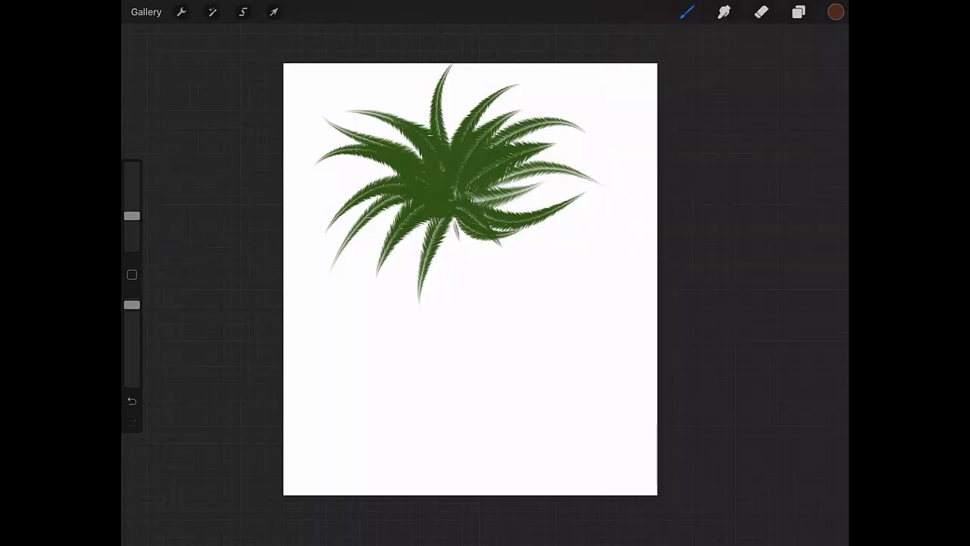
drag(455, 224, 466, 364)
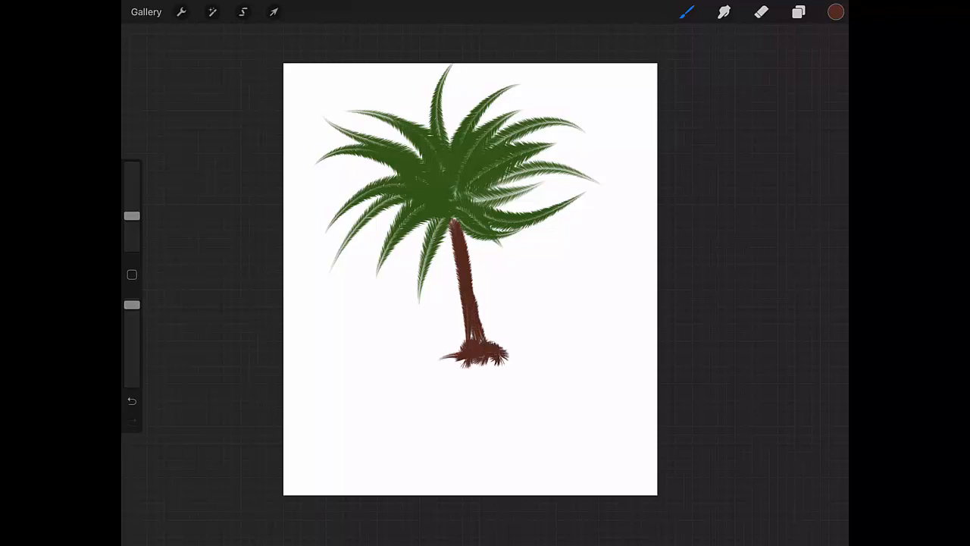
Step: Paint bright green grass spreading across the ground at the trunk's base
click(836, 11)
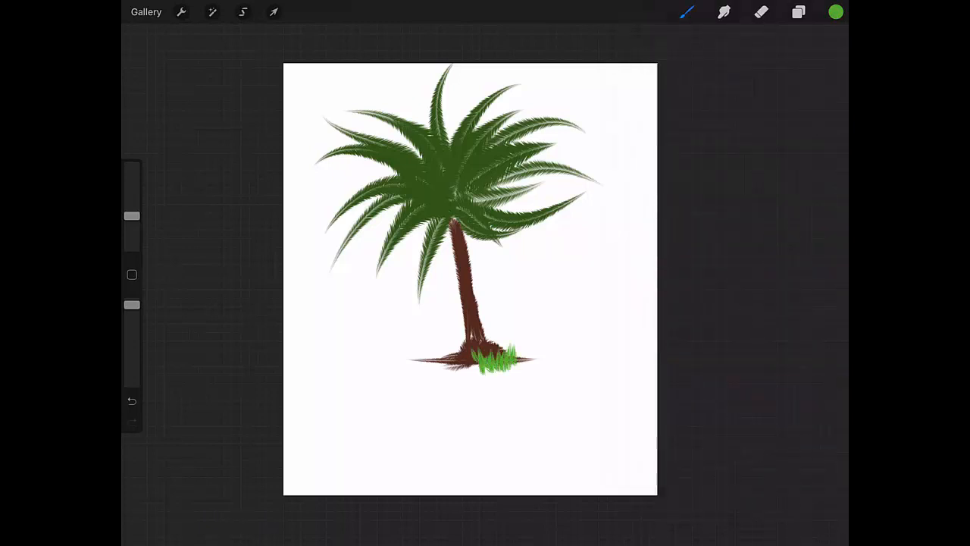
drag(515, 356, 420, 356)
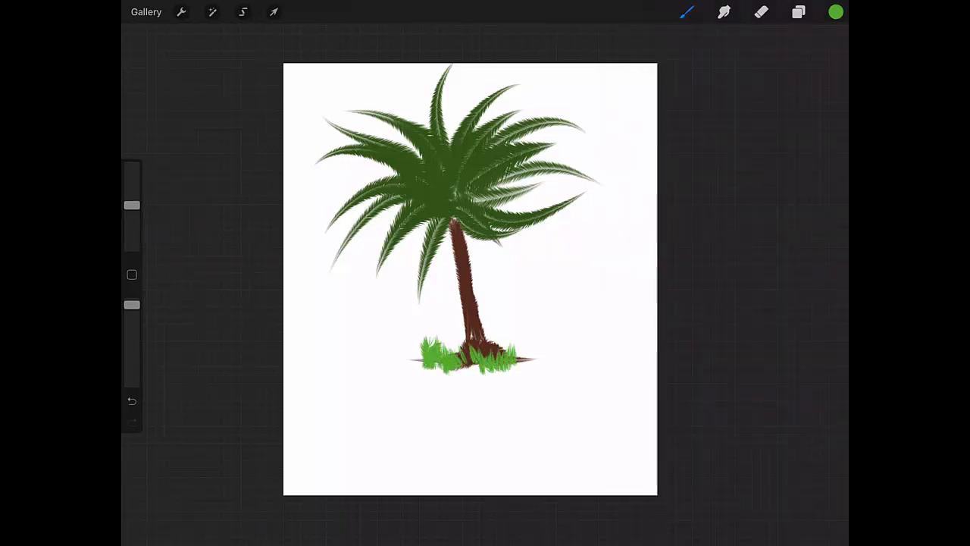
drag(455, 356, 599, 357)
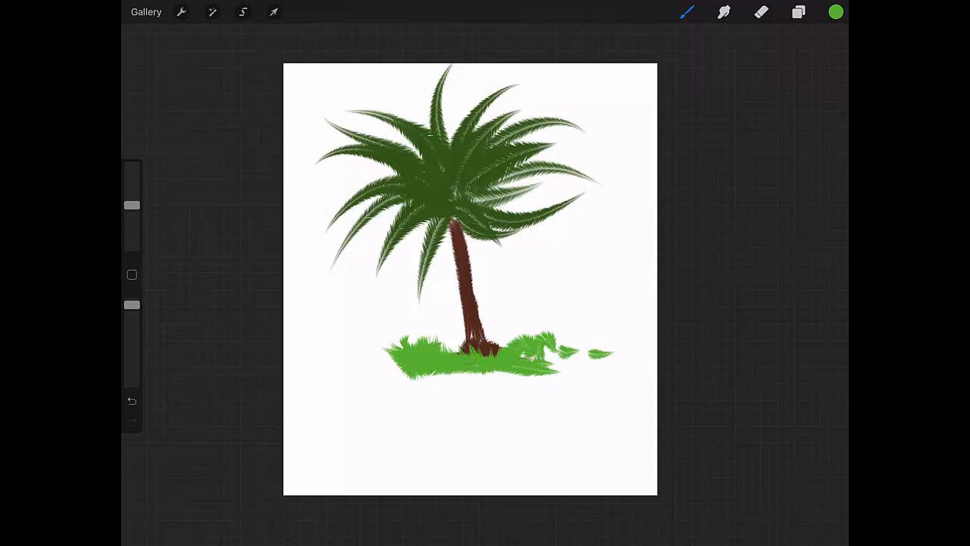
drag(493, 356, 607, 368)
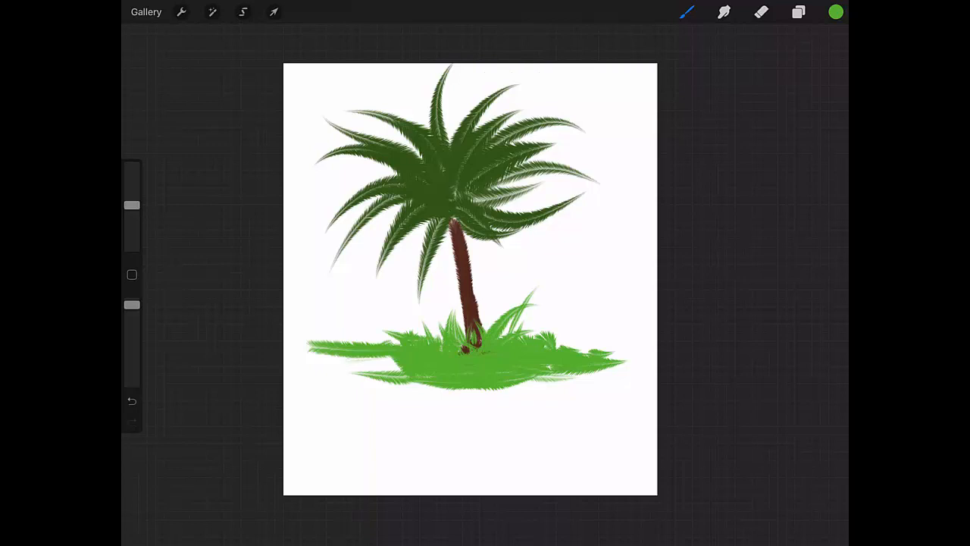
click(686, 12)
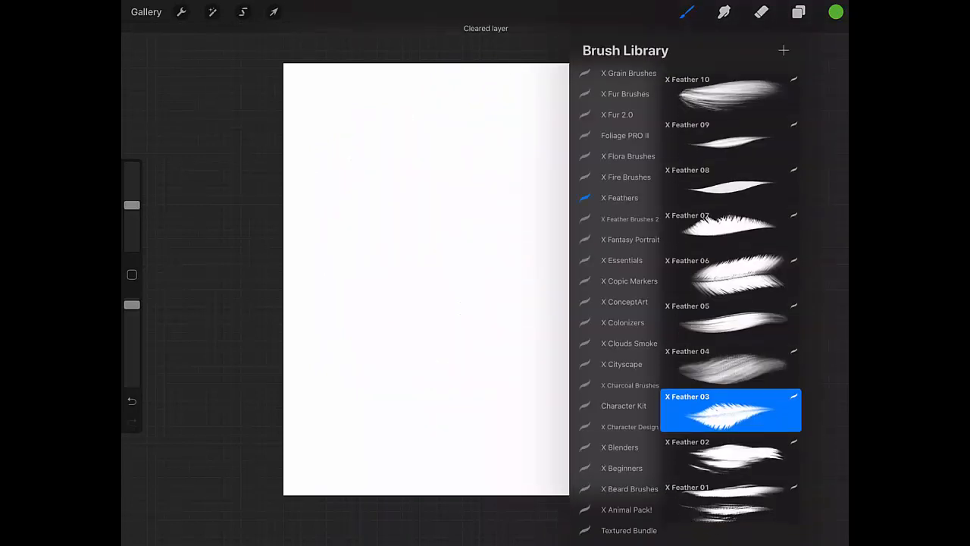
Step: Select X Feather 02, paint broad green test strokes, and wipe them off
click(730, 454)
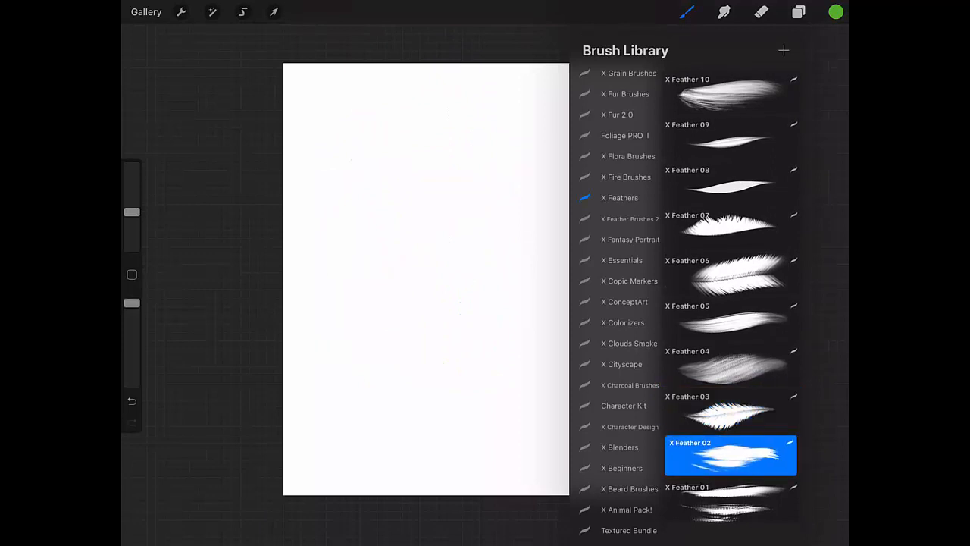
drag(402, 163, 432, 326)
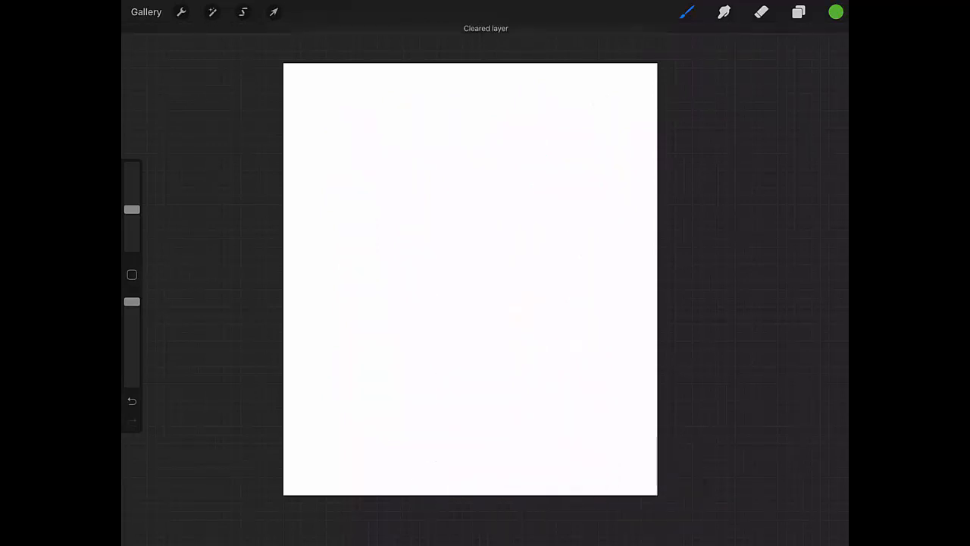
click(687, 12)
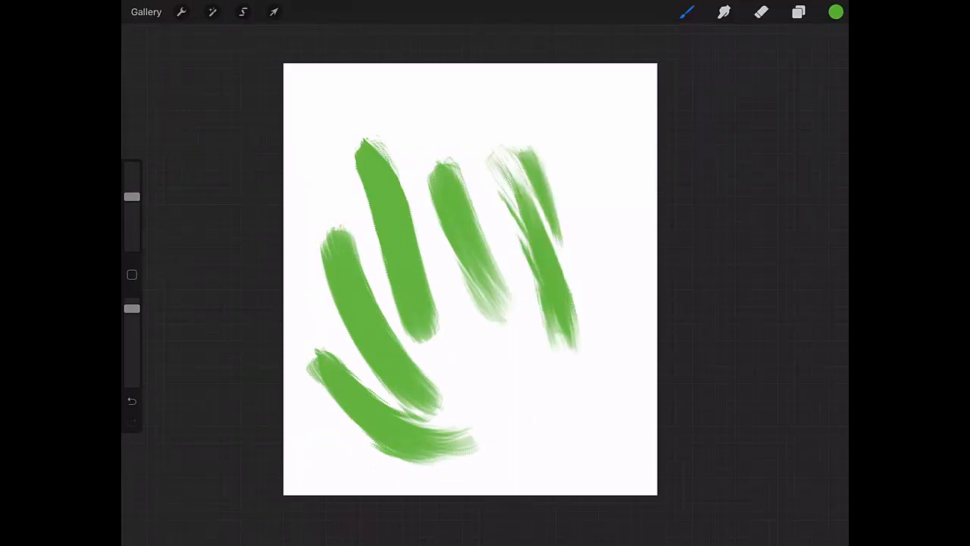
drag(462, 333, 565, 436)
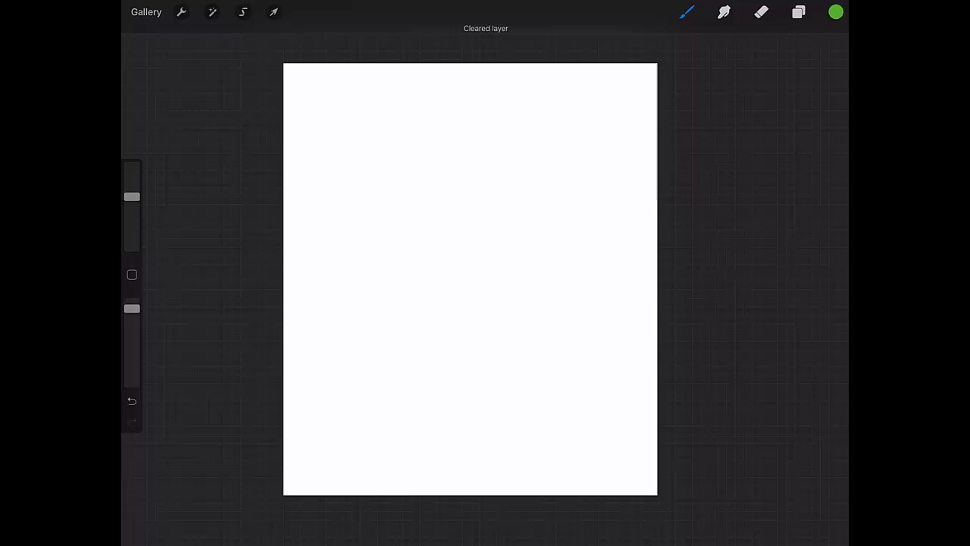
click(687, 11)
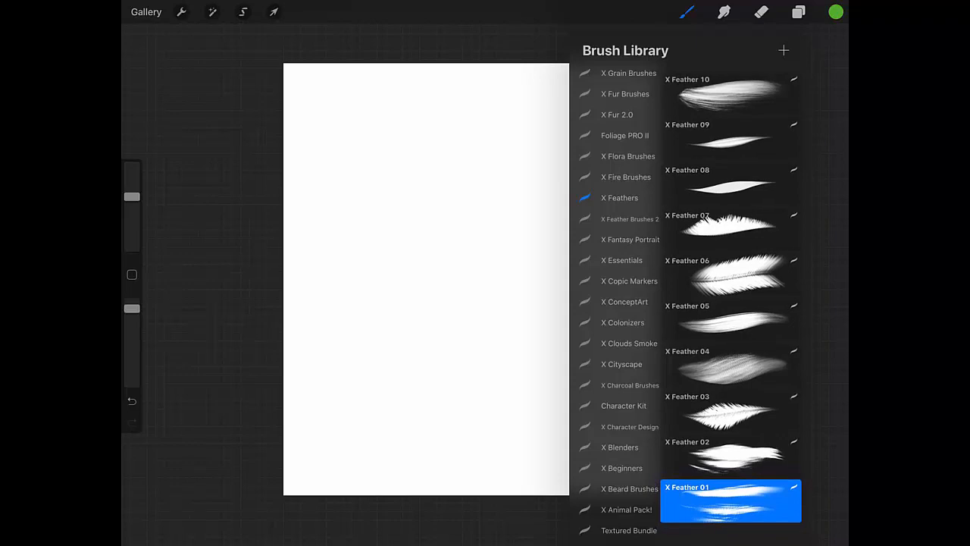
Step: Select X Feather 01 and open the blue alien portrait from the Gallery
click(146, 12)
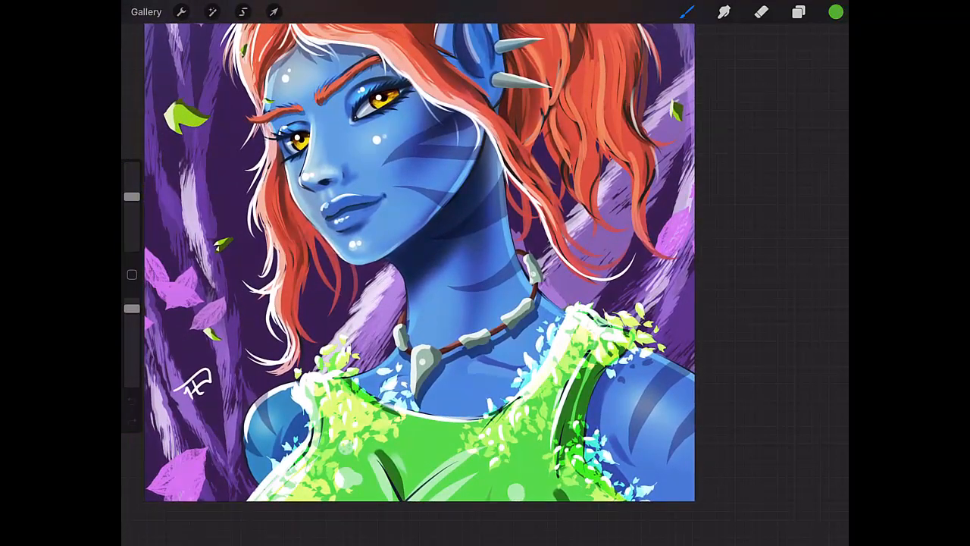
Step: Paint a red feather collar around the alien's neck, adding orange accent feathers
click(687, 11)
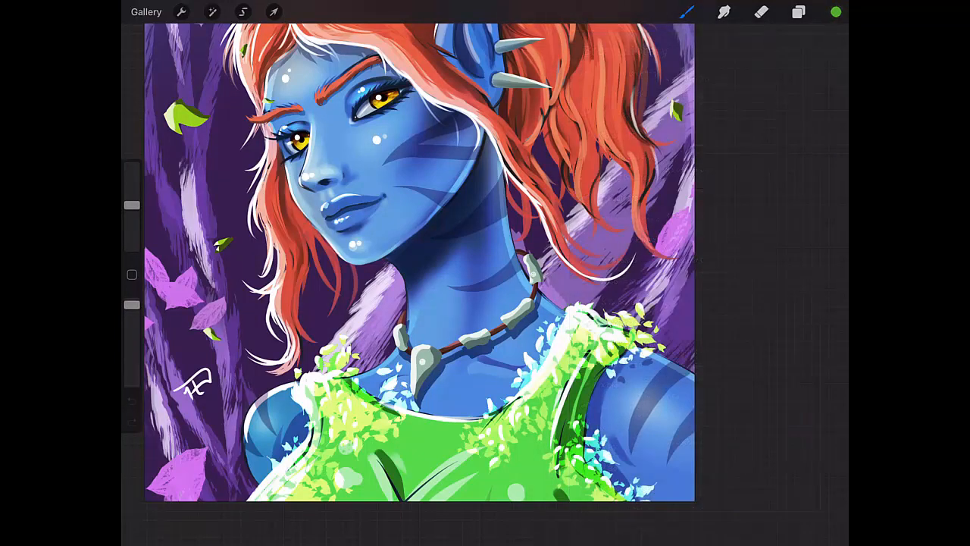
click(835, 12)
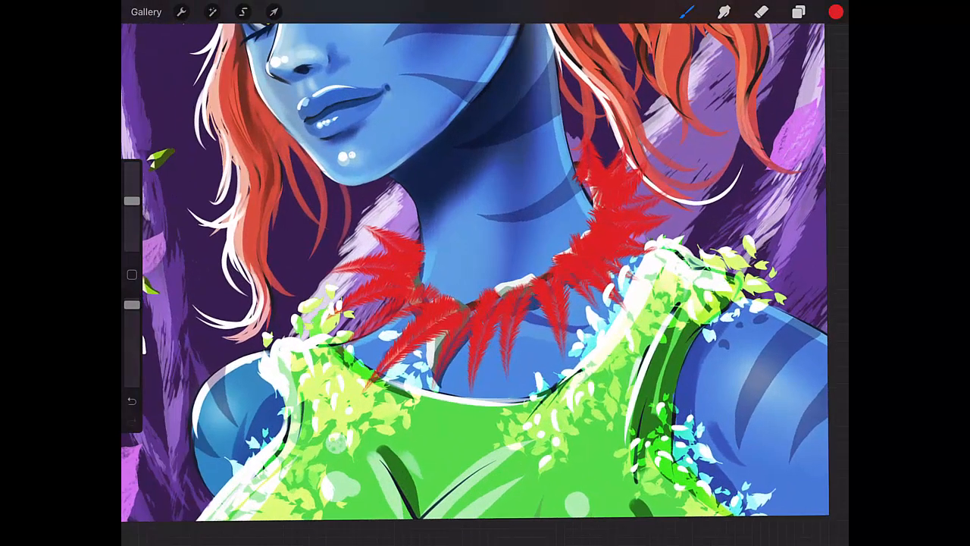
click(834, 11)
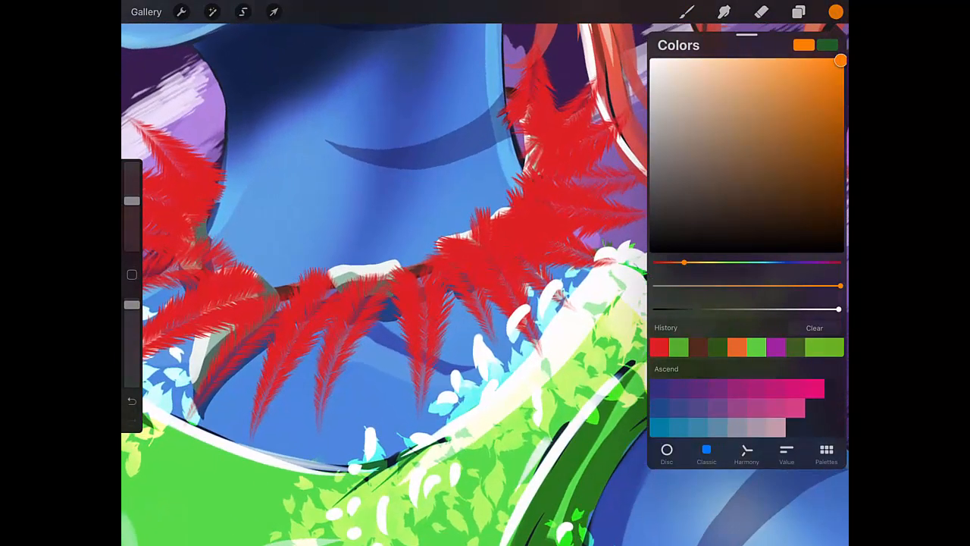
click(836, 11)
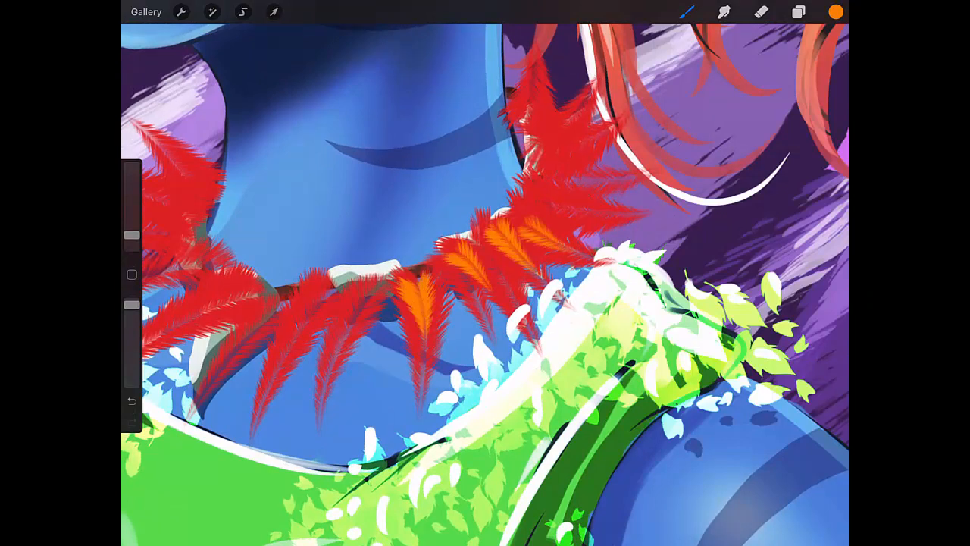
drag(546, 121, 576, 227)
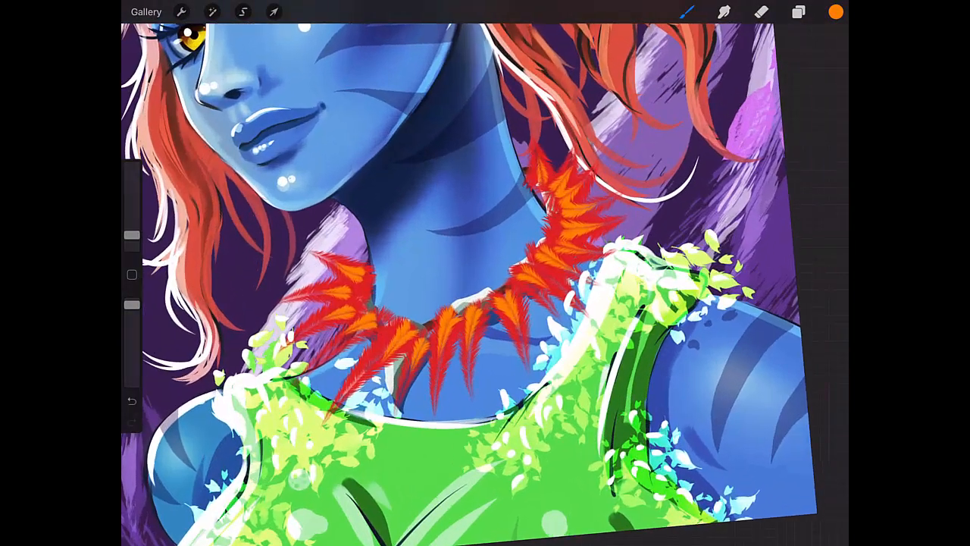
click(836, 11)
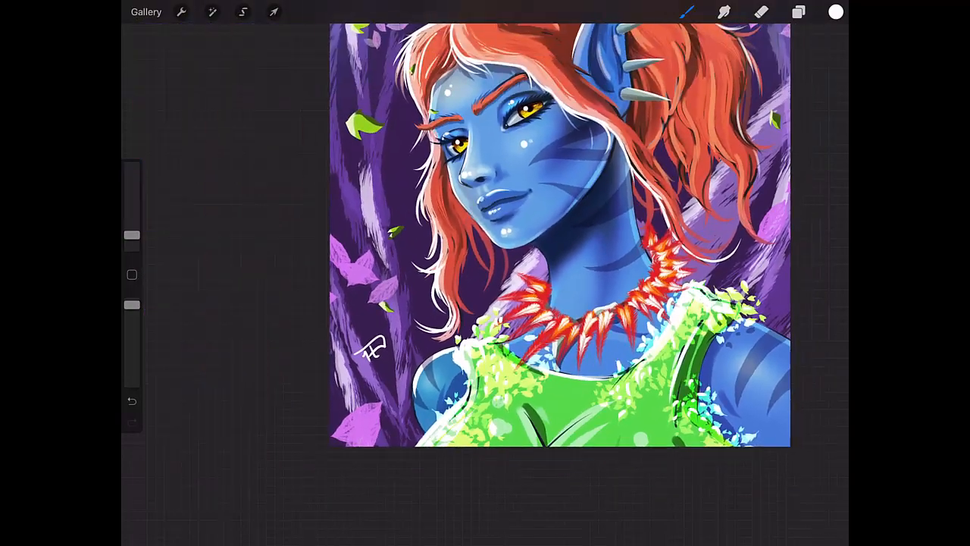
Step: Try a Hue, Saturation, Brightness shift, check Layers, then undo the feather necklace
click(211, 11)
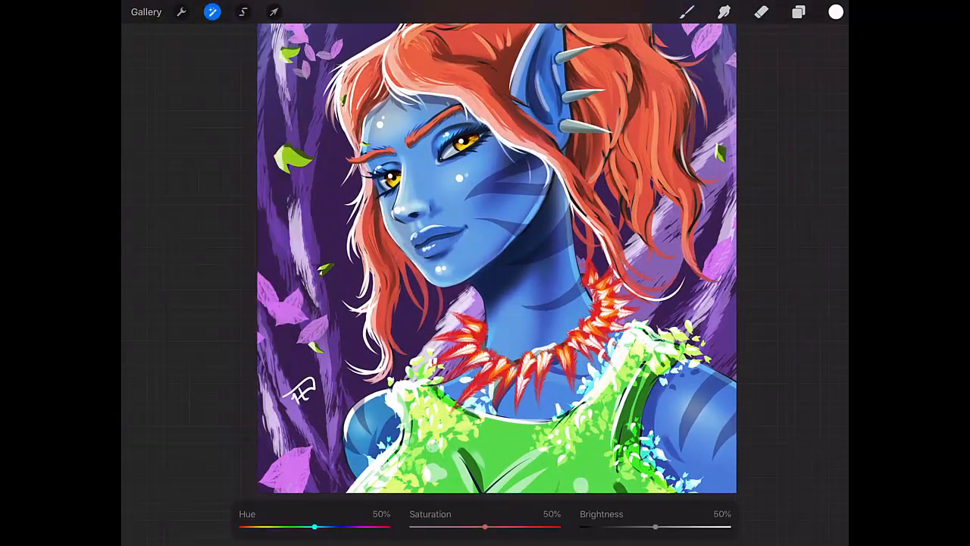
drag(313, 525, 325, 525)
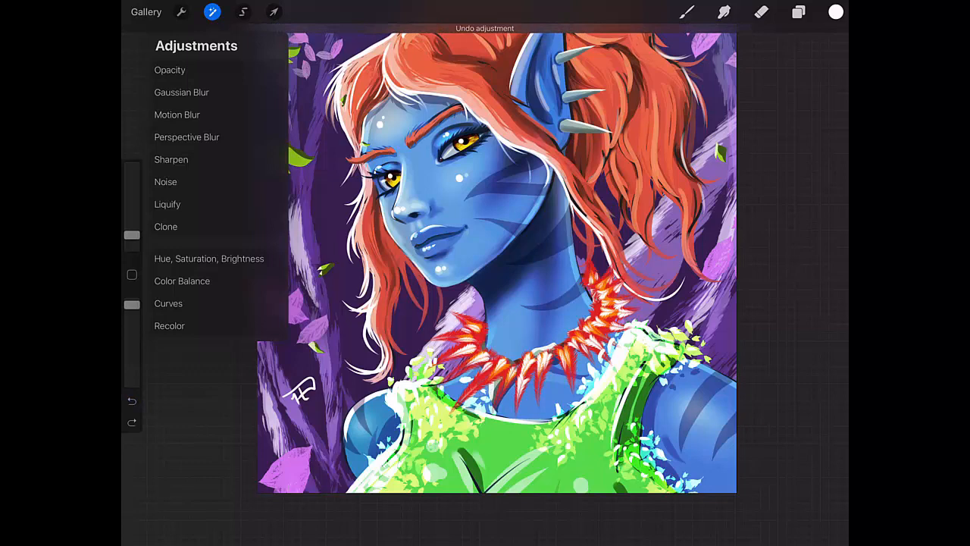
click(798, 12)
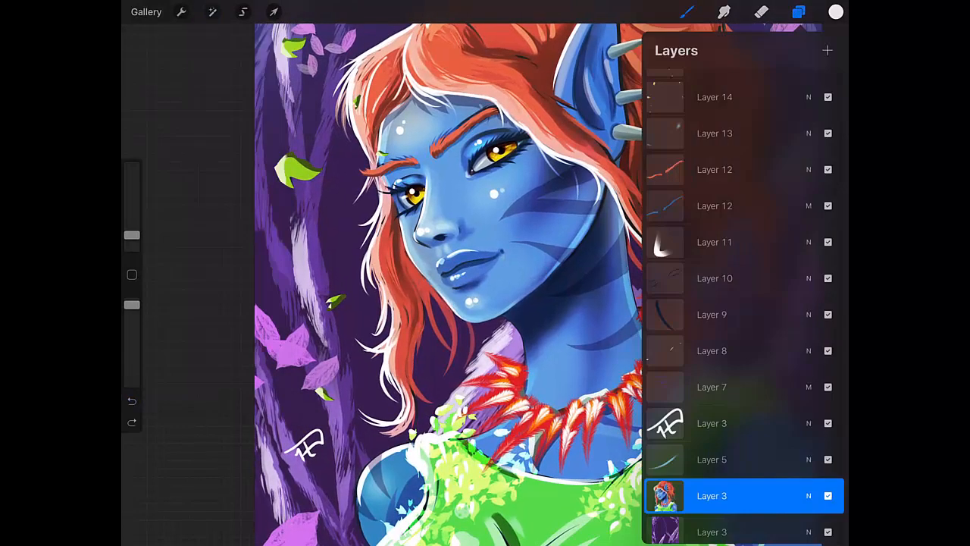
click(798, 12)
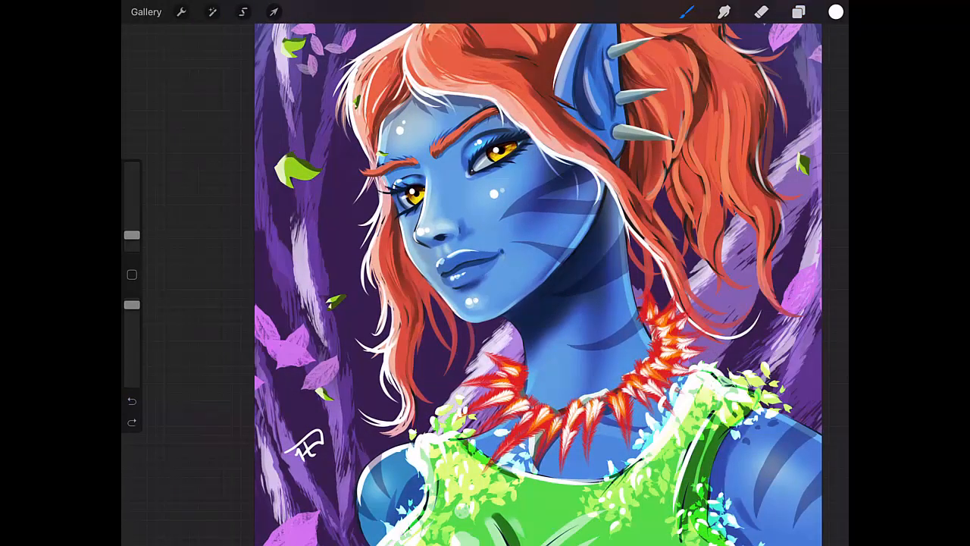
key(cmd+z)
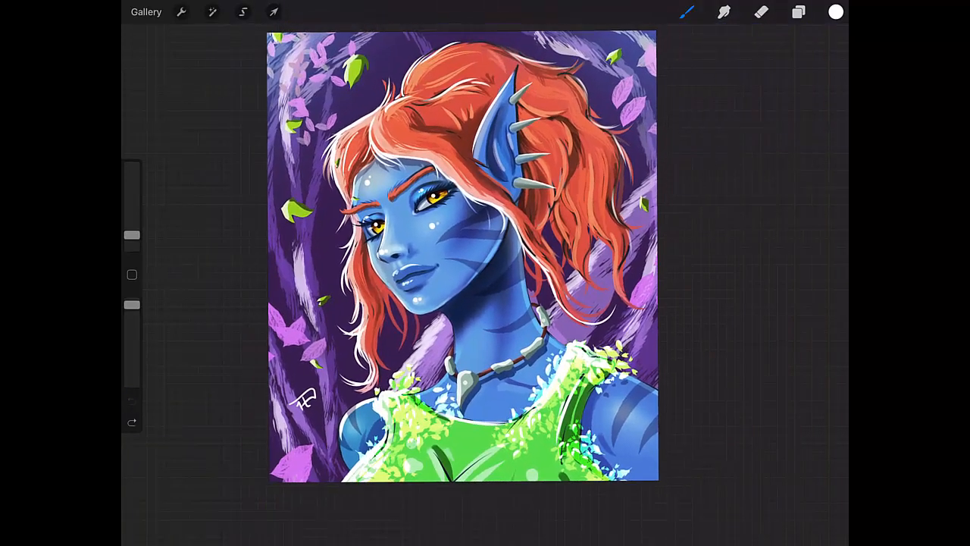
Step: Scroll the Brush Library to X Feather Brushes 2, pick X Feather1, and choose orange
click(146, 12)
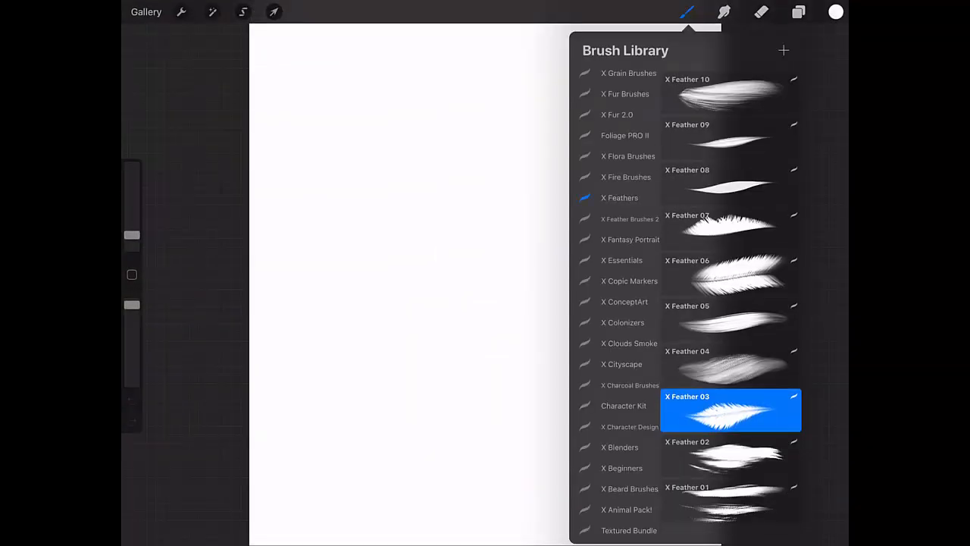
scroll(down, 3)
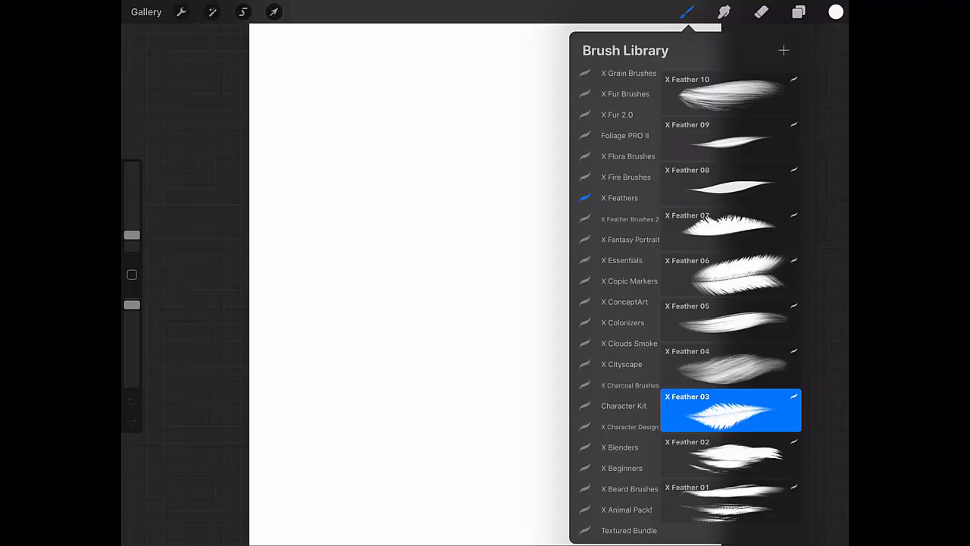
scroll(down, 3)
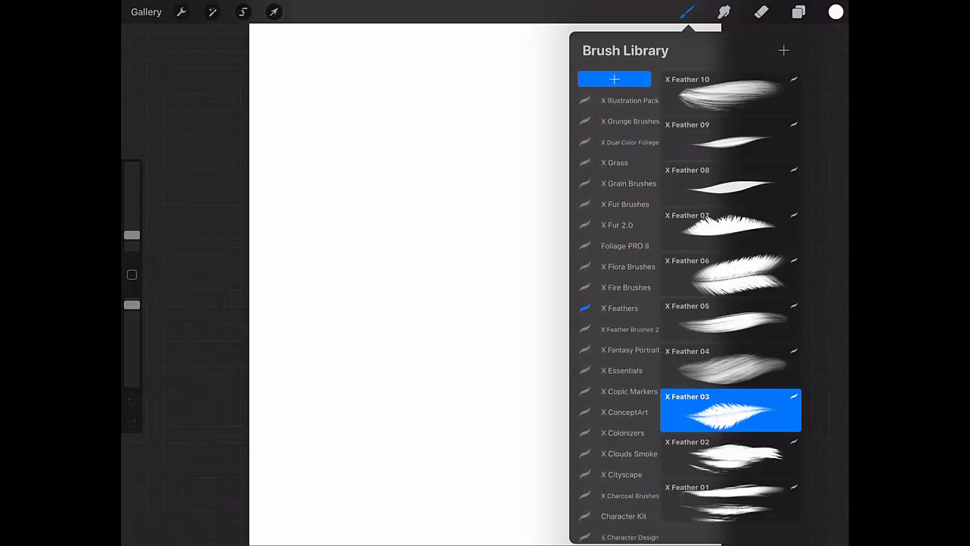
scroll(down, 3)
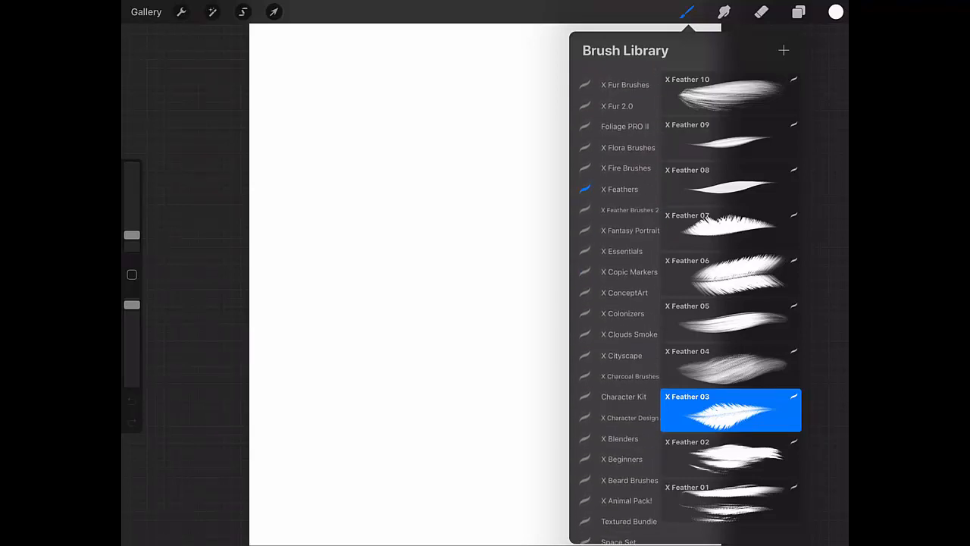
scroll(down, 3)
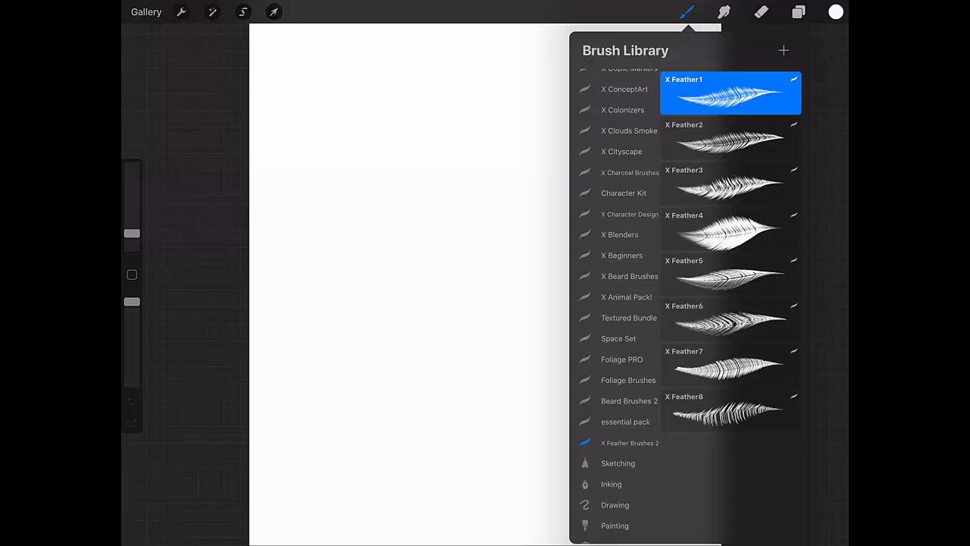
scroll(down, 3)
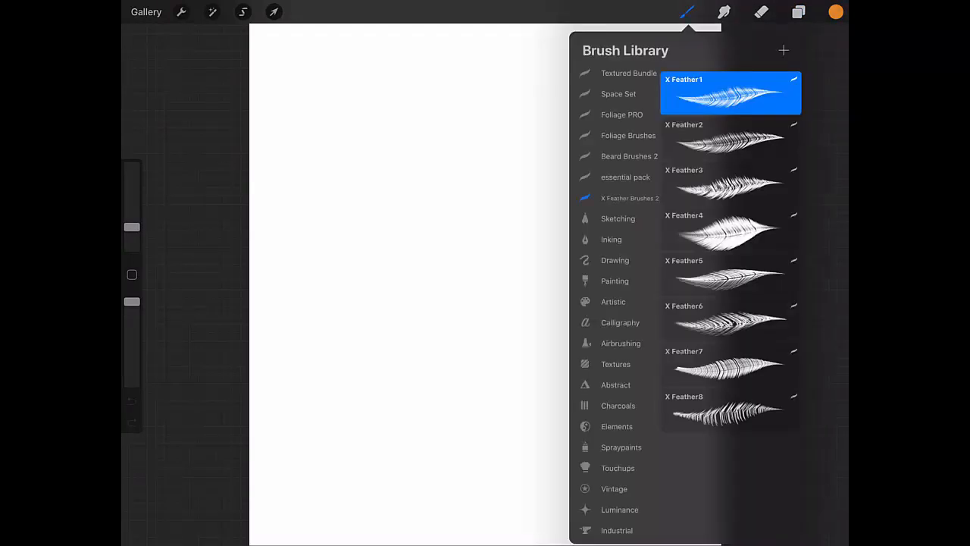
click(835, 12)
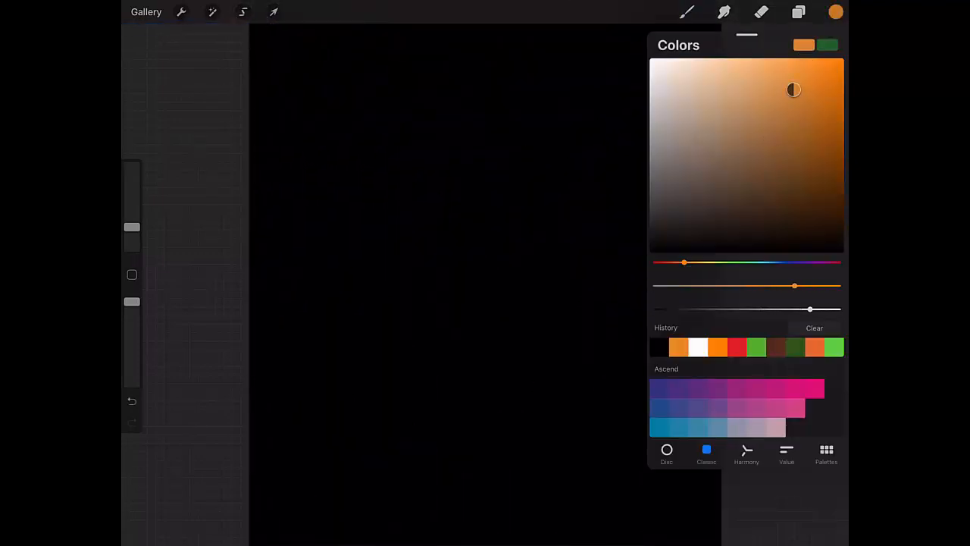
click(687, 11)
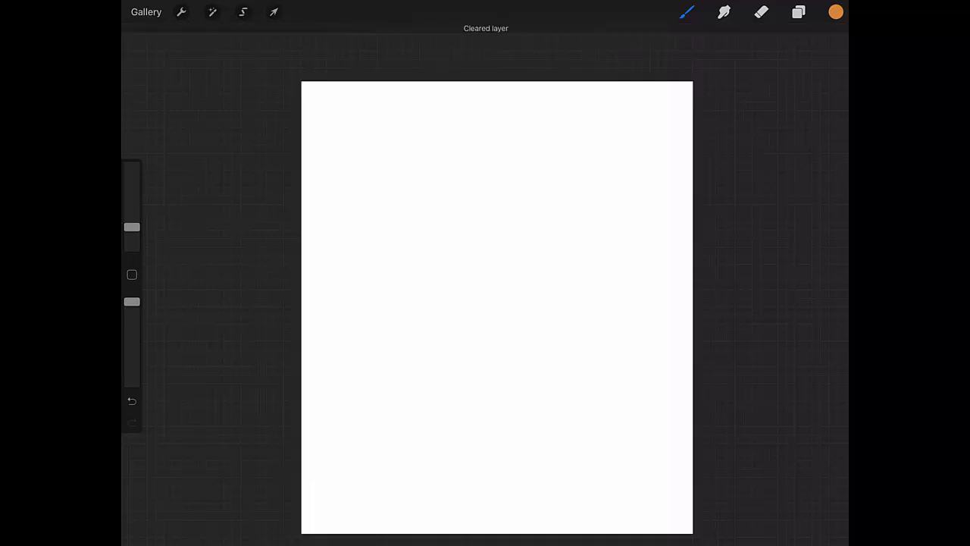
Step: Fill Layer 1 with black, then paint and wipe red X Feather1 strokes
click(799, 12)
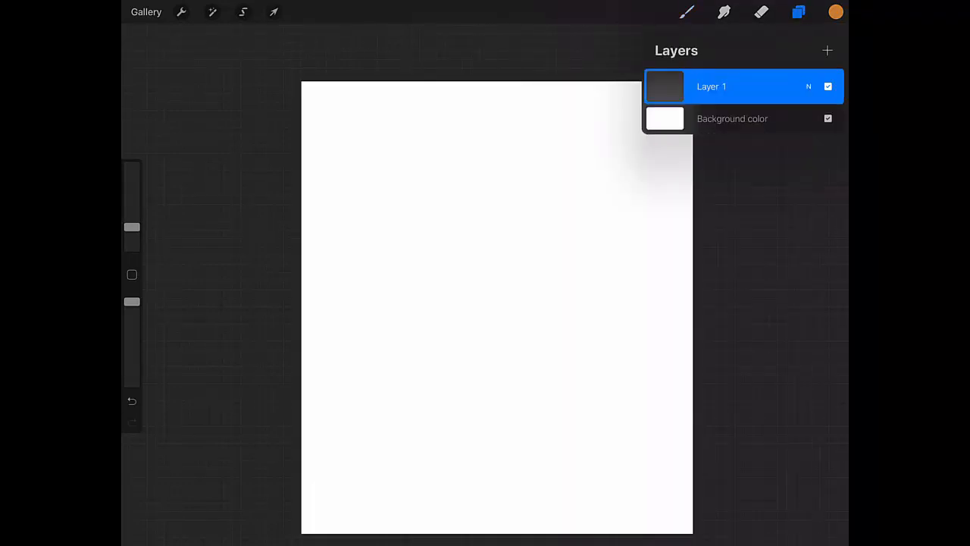
click(835, 11)
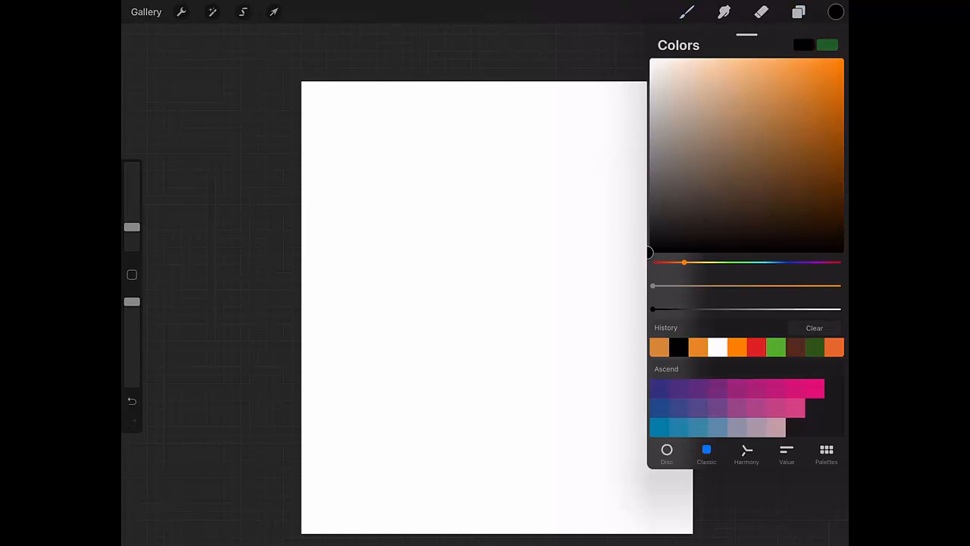
click(798, 12)
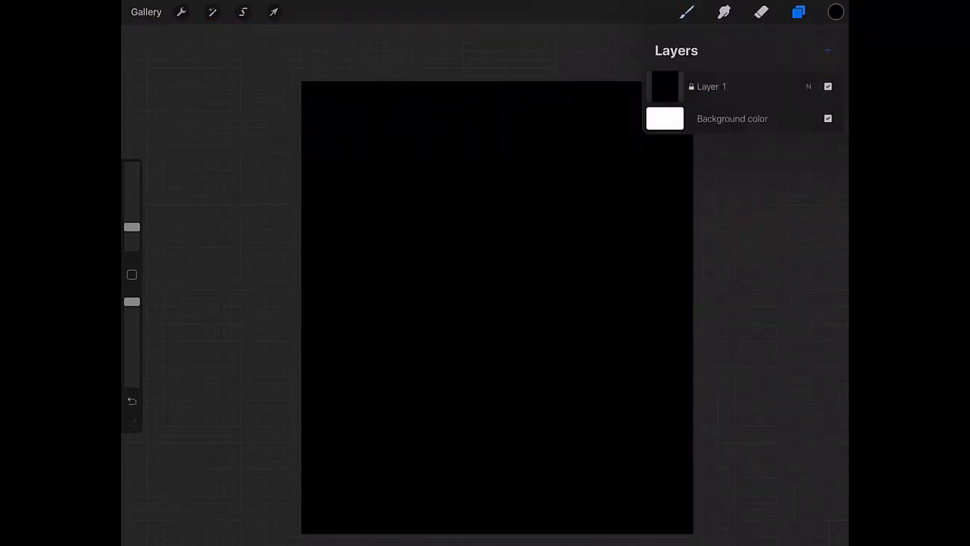
click(835, 12)
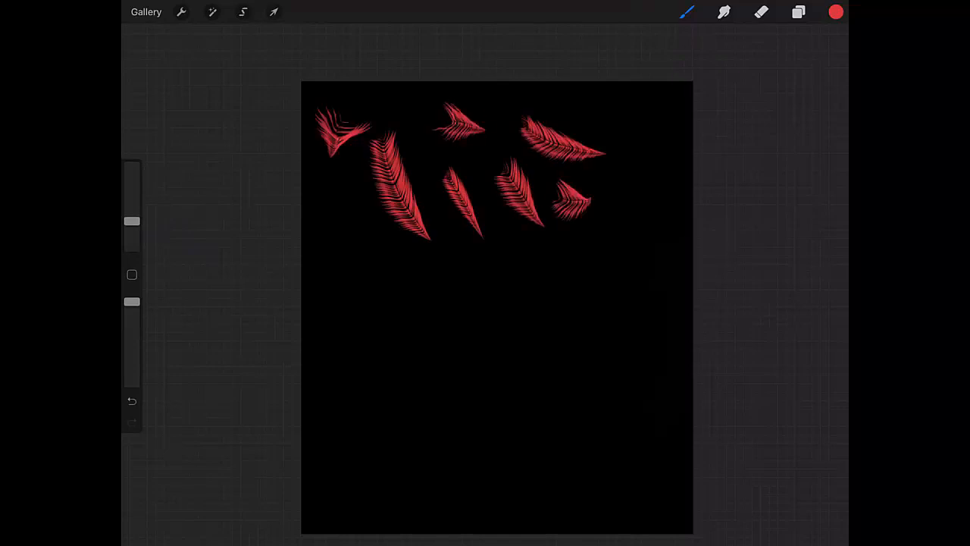
click(687, 13)
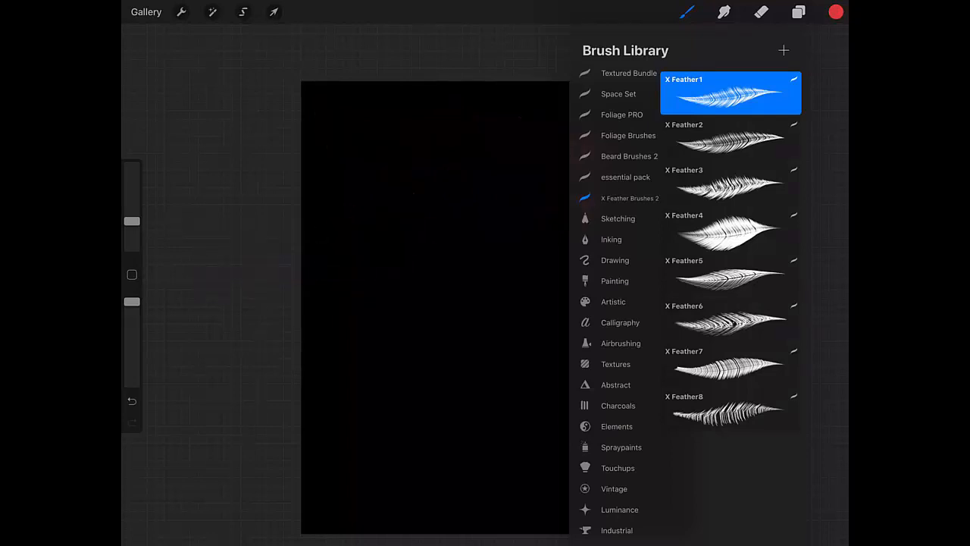
click(730, 139)
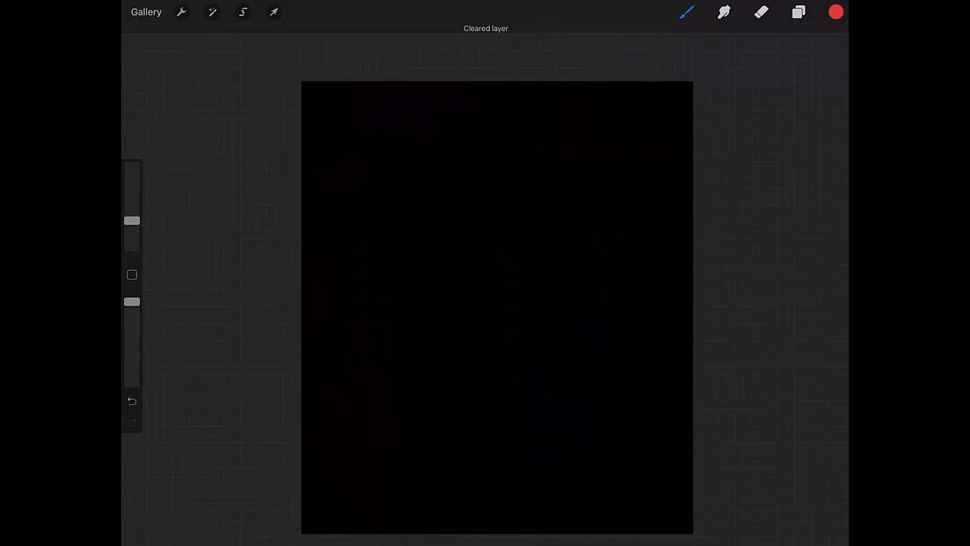
Step: Paint green then violet feathers, clear them, and paint red feathers near the top
click(834, 11)
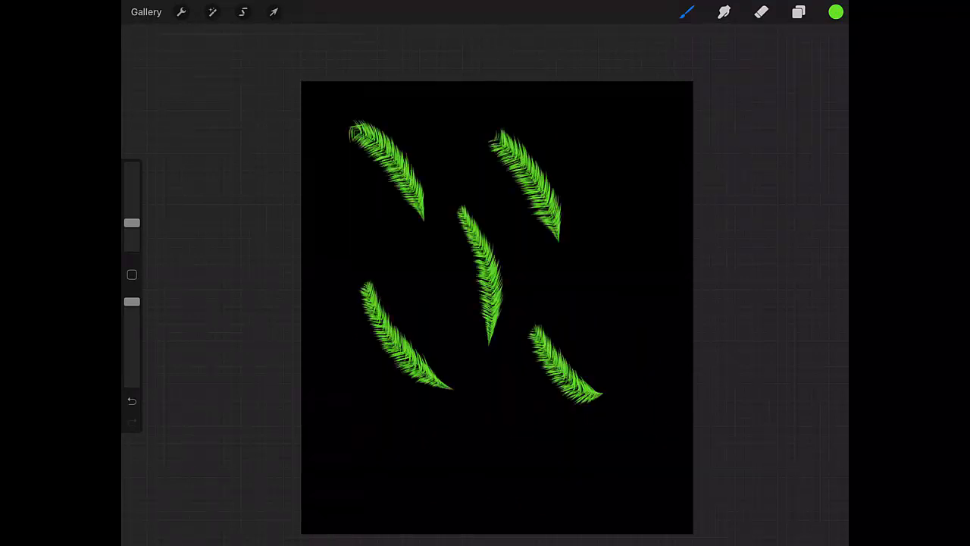
click(686, 11)
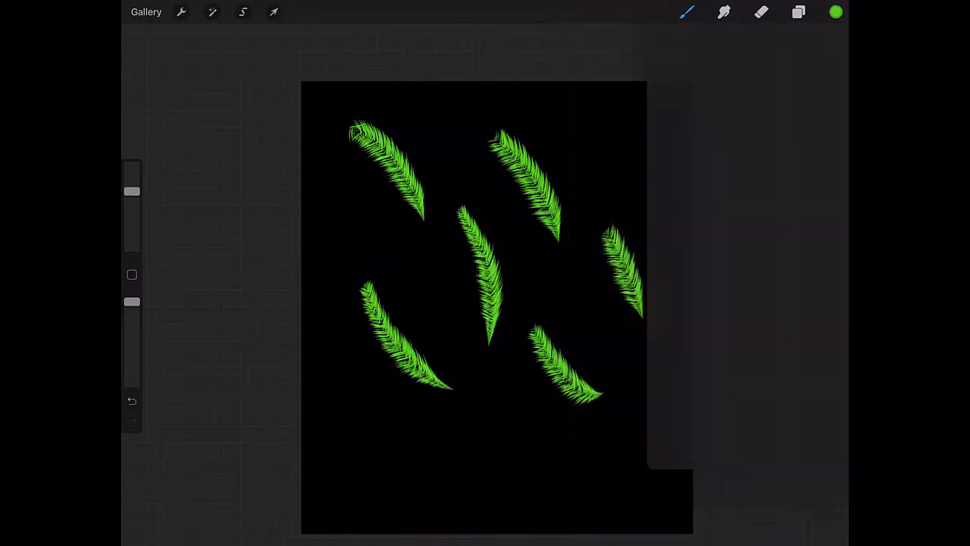
click(835, 11)
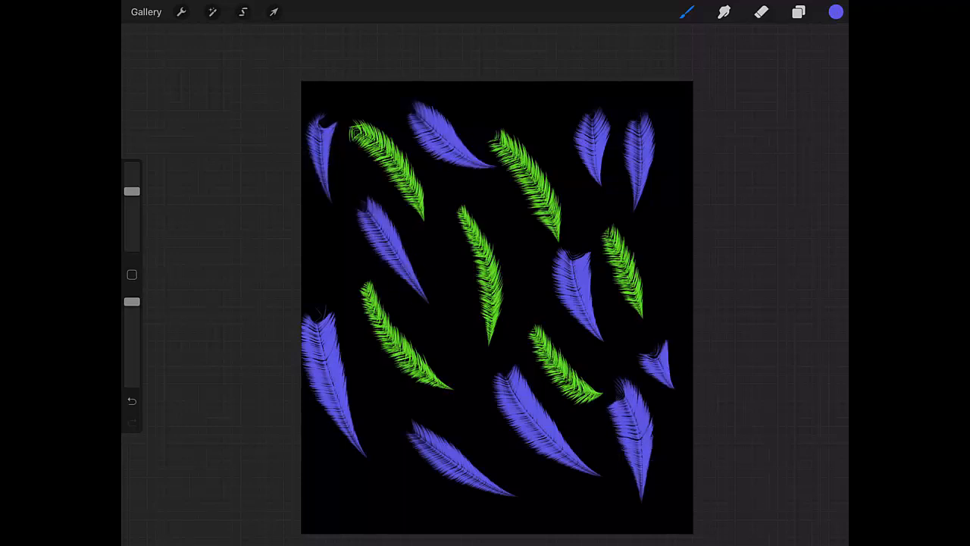
click(835, 11)
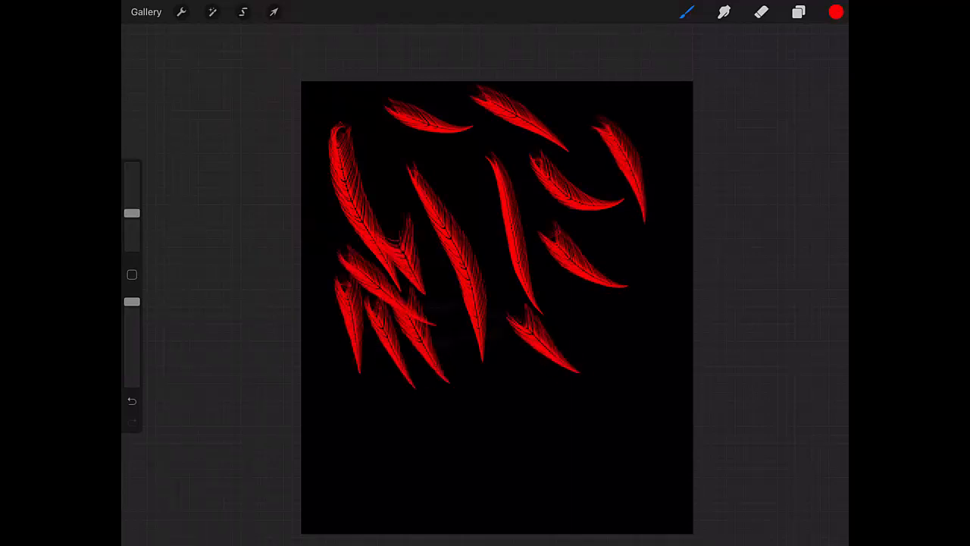
Step: With X Feather5, paint a red feather column and a green one beside it
click(132, 401)
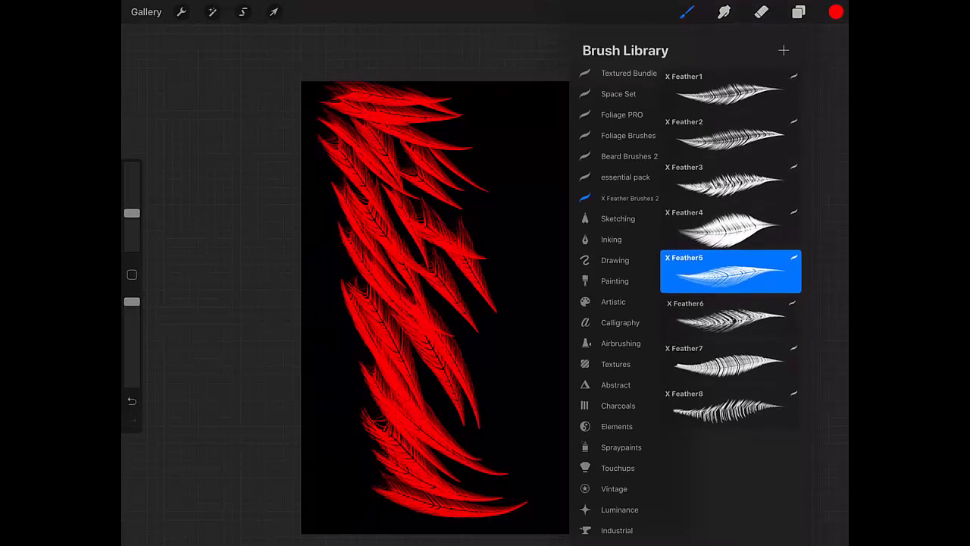
click(836, 12)
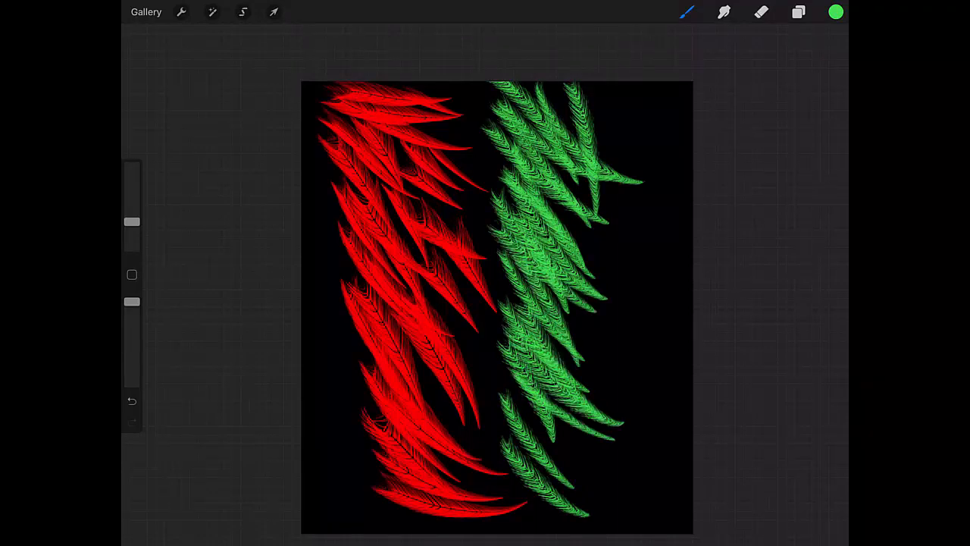
click(835, 11)
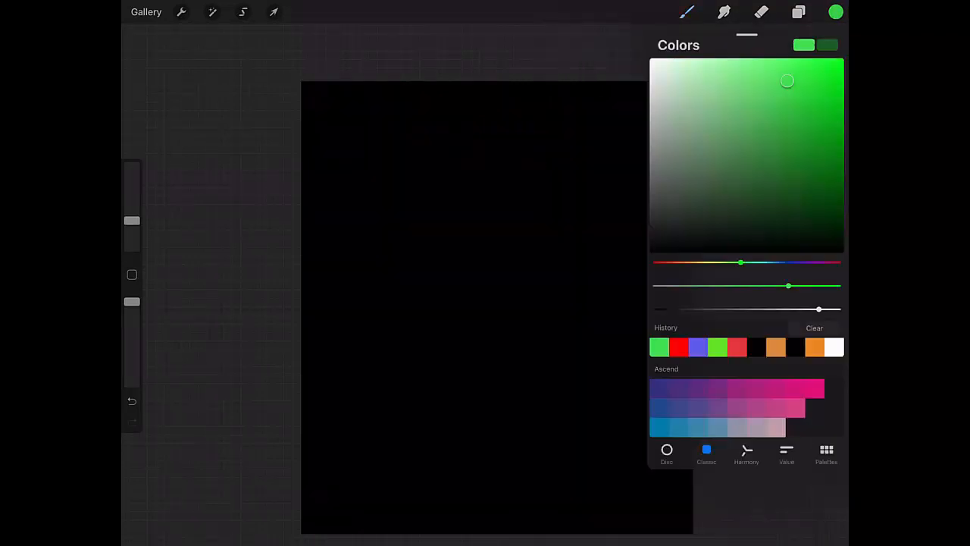
Step: Paint orange-red feathers with two different brushes, clear them, and select X Feather4
drag(741, 263, 680, 263)
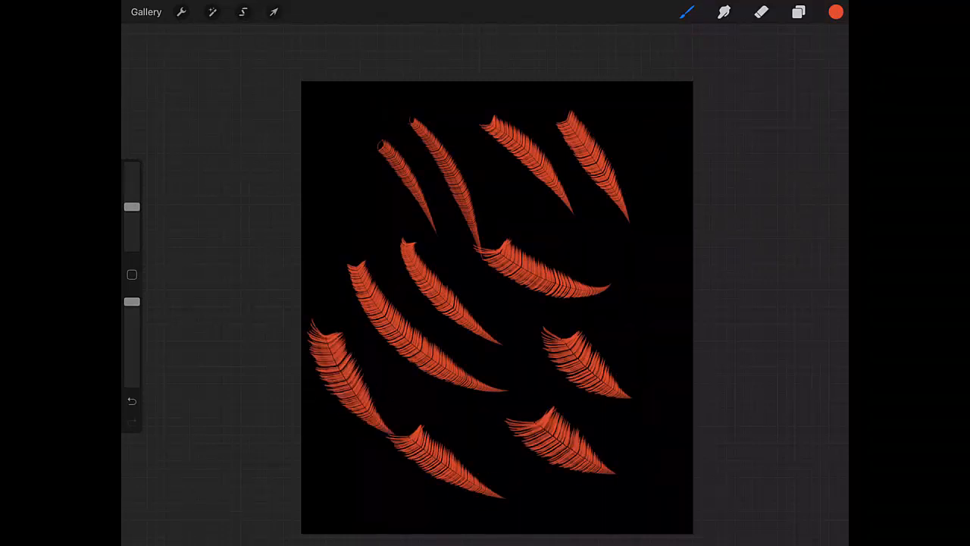
click(687, 11)
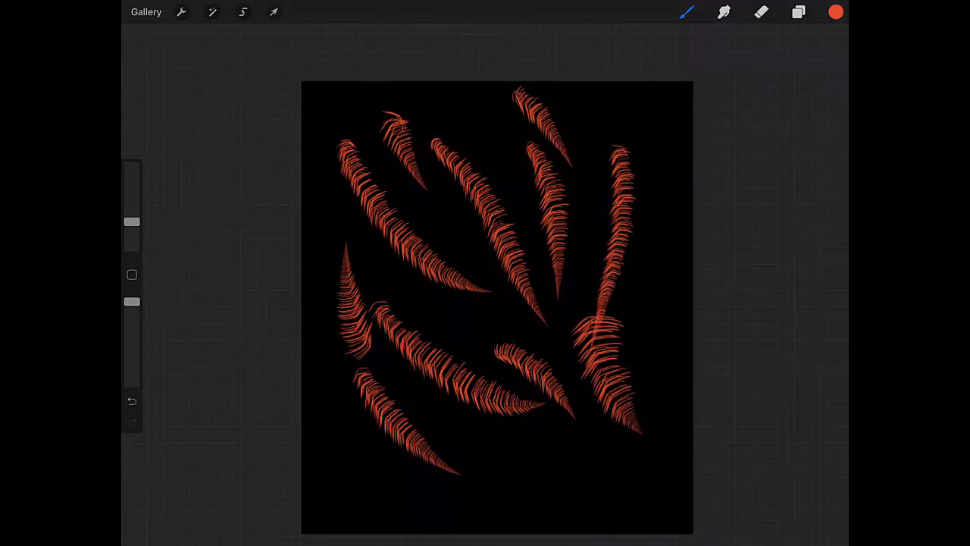
click(687, 11)
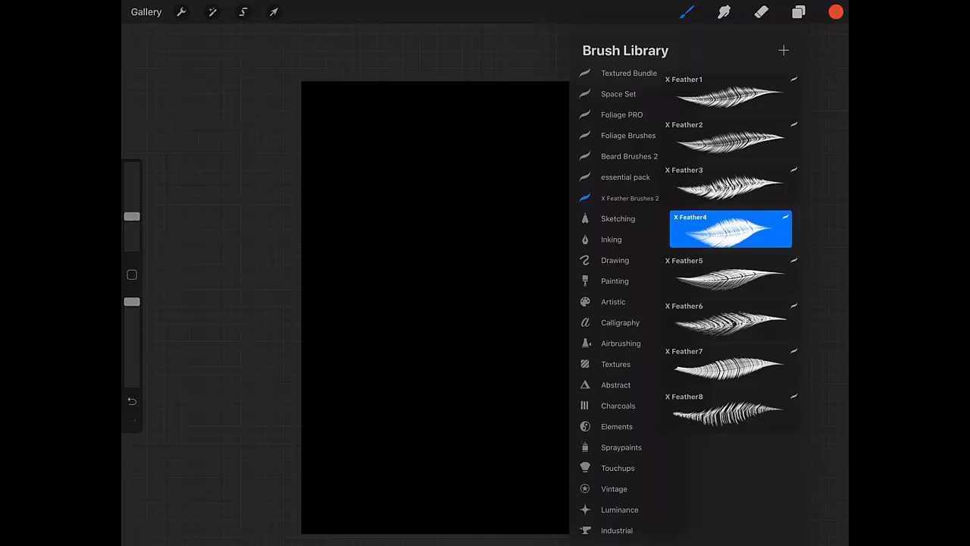